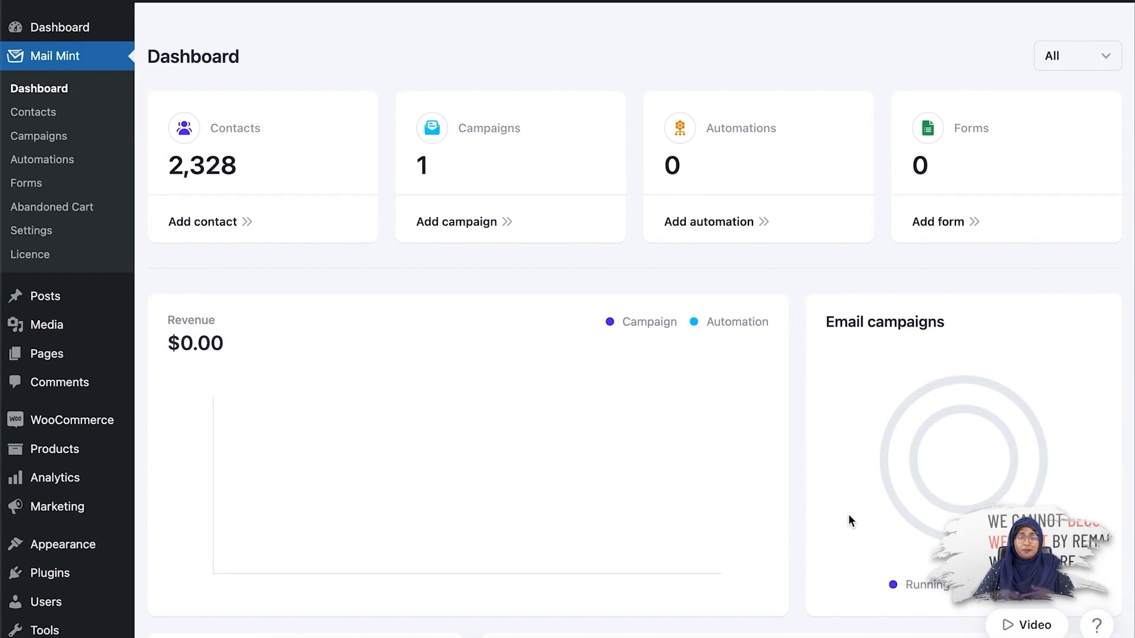
pyautogui.moveTo(620, 461)
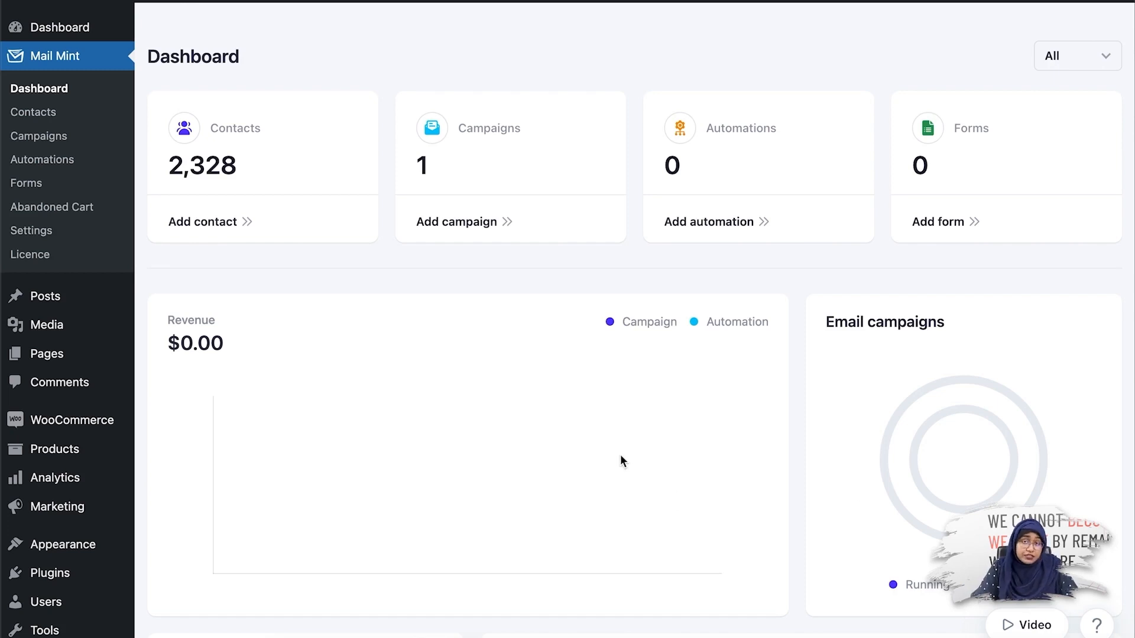
pyautogui.moveTo(509, 397)
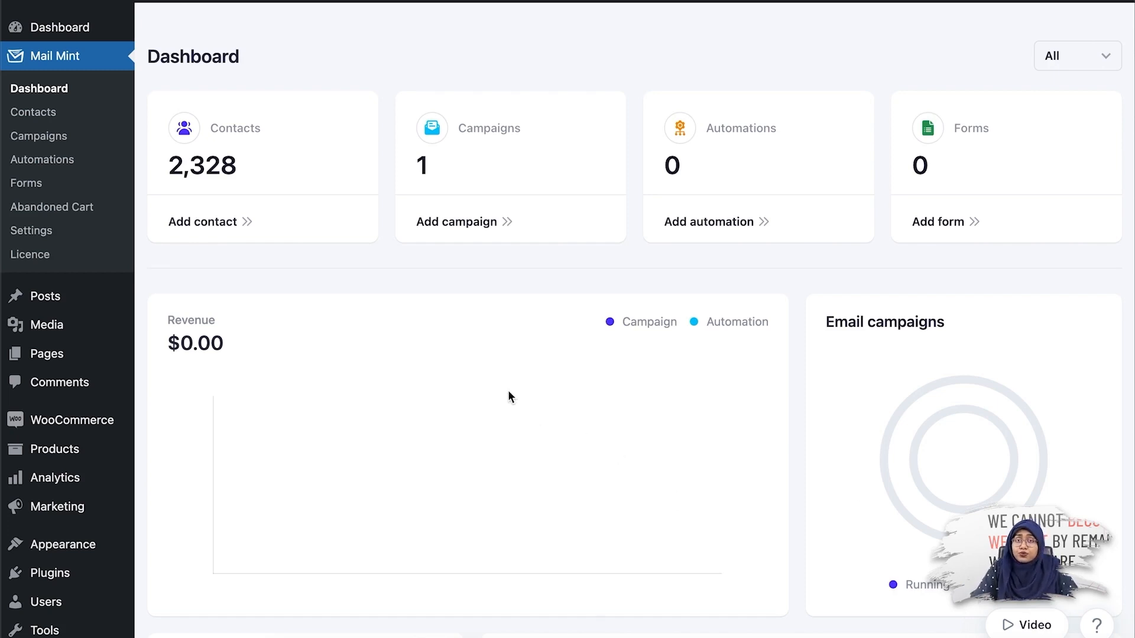
pyautogui.moveTo(748, 267)
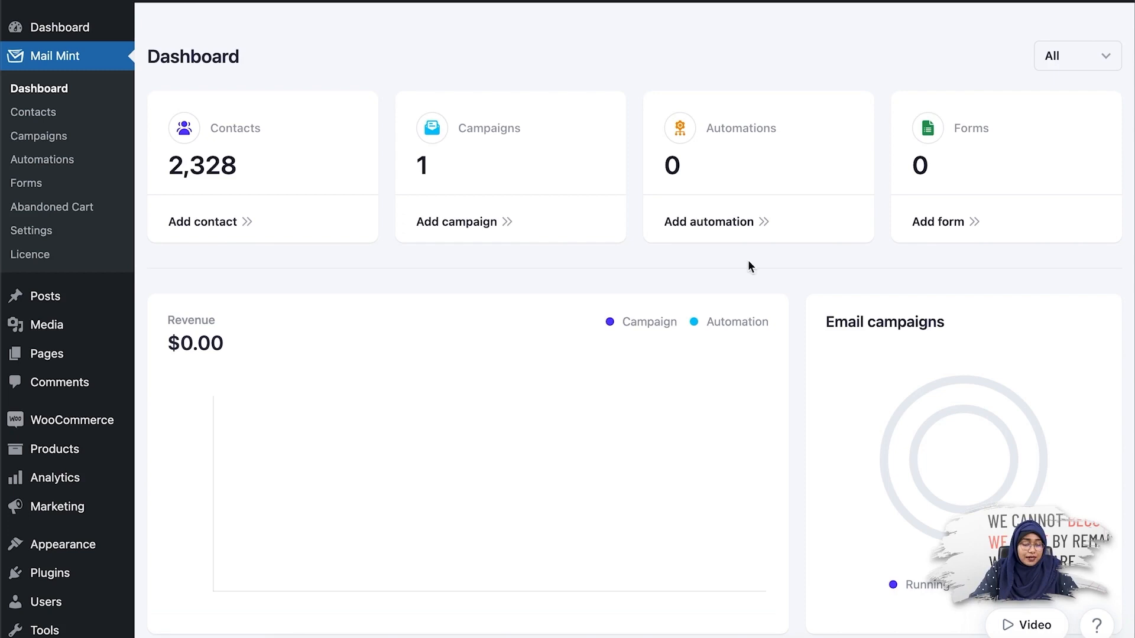
# - Start a new automation from the Recover Failed Orders (Woo) pre-built journey
pyautogui.click(42, 159)
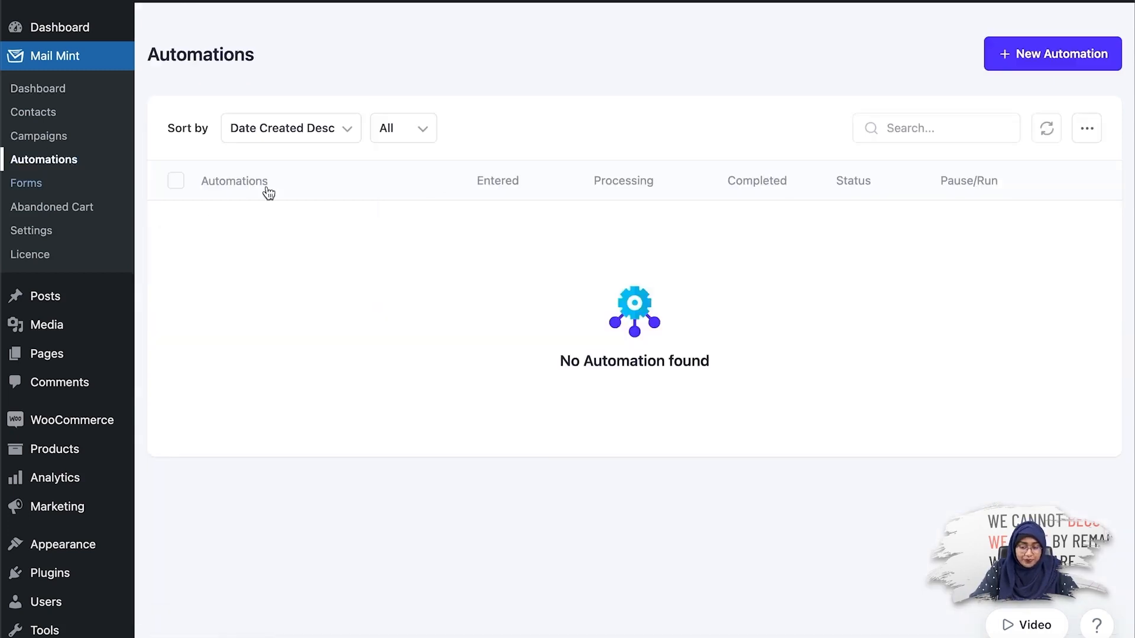
pyautogui.moveTo(889, 185)
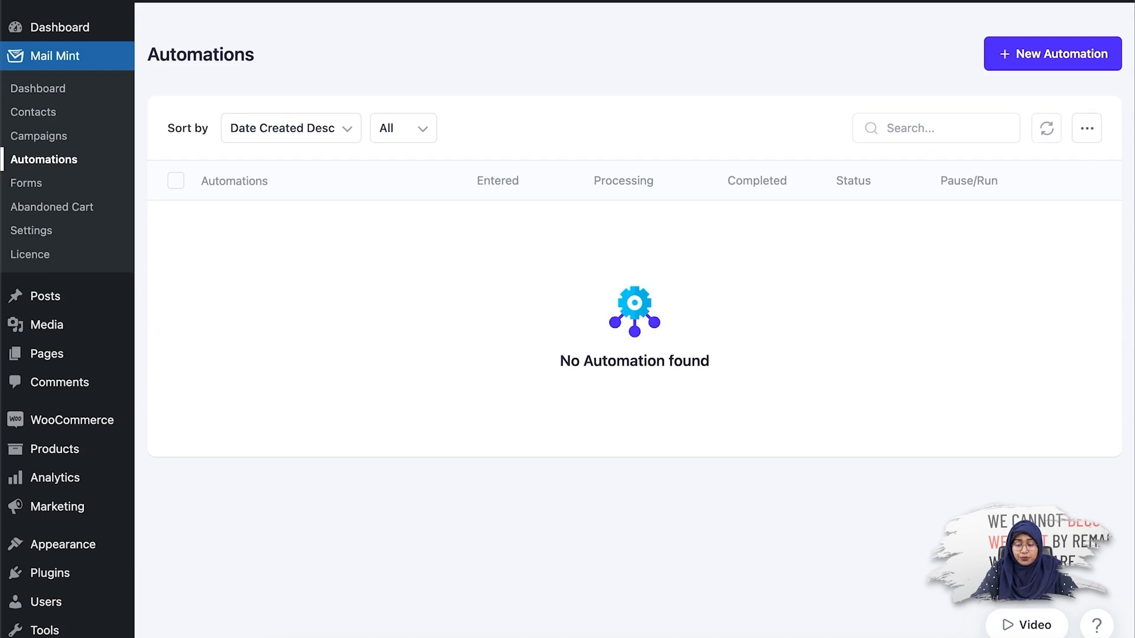
pyautogui.click(1051, 53)
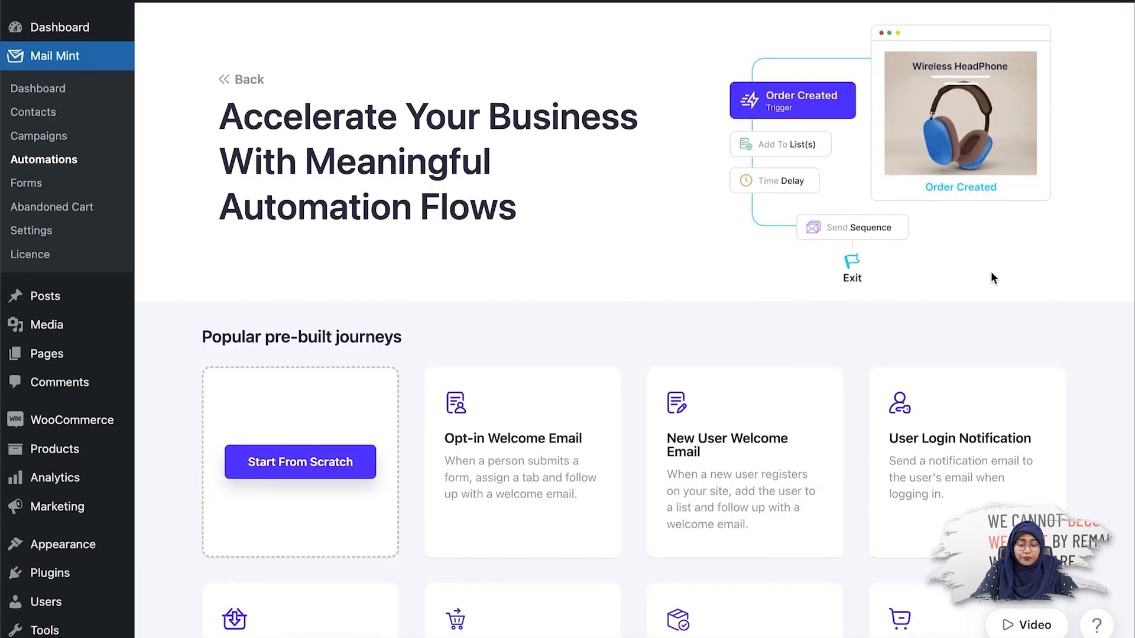
pyautogui.scroll(-3)
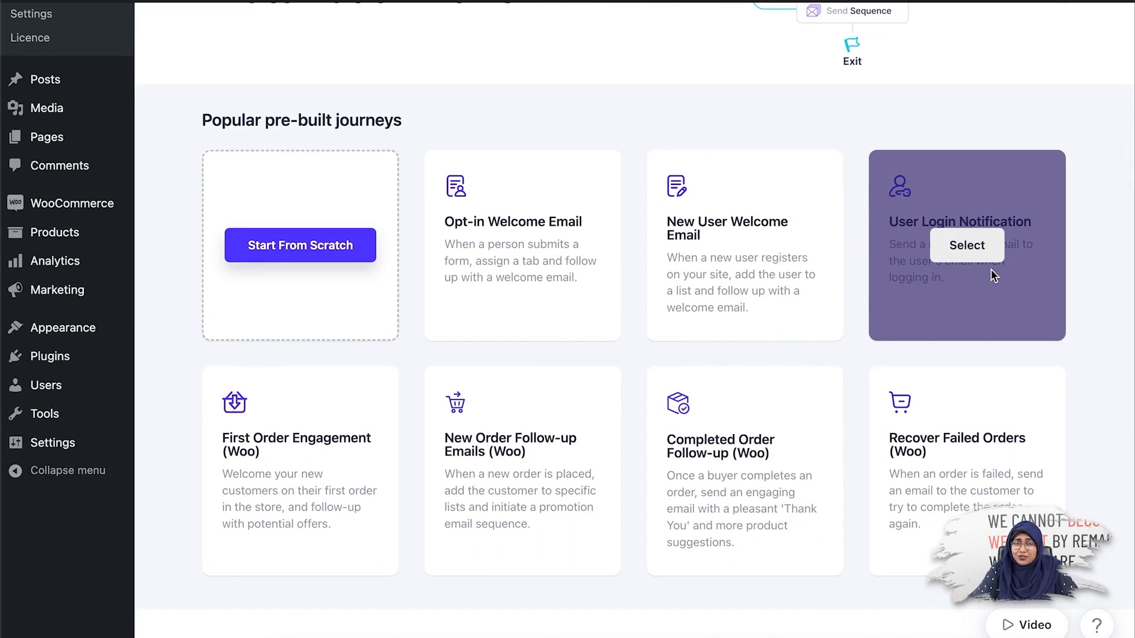
pyautogui.moveTo(967, 470)
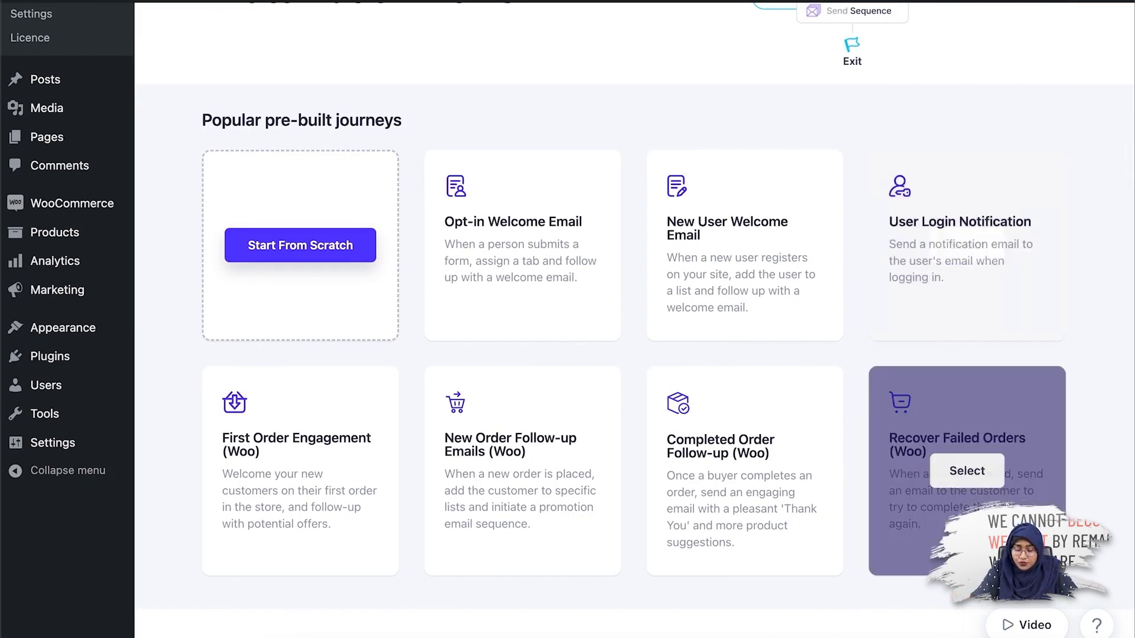
pyautogui.click(966, 470)
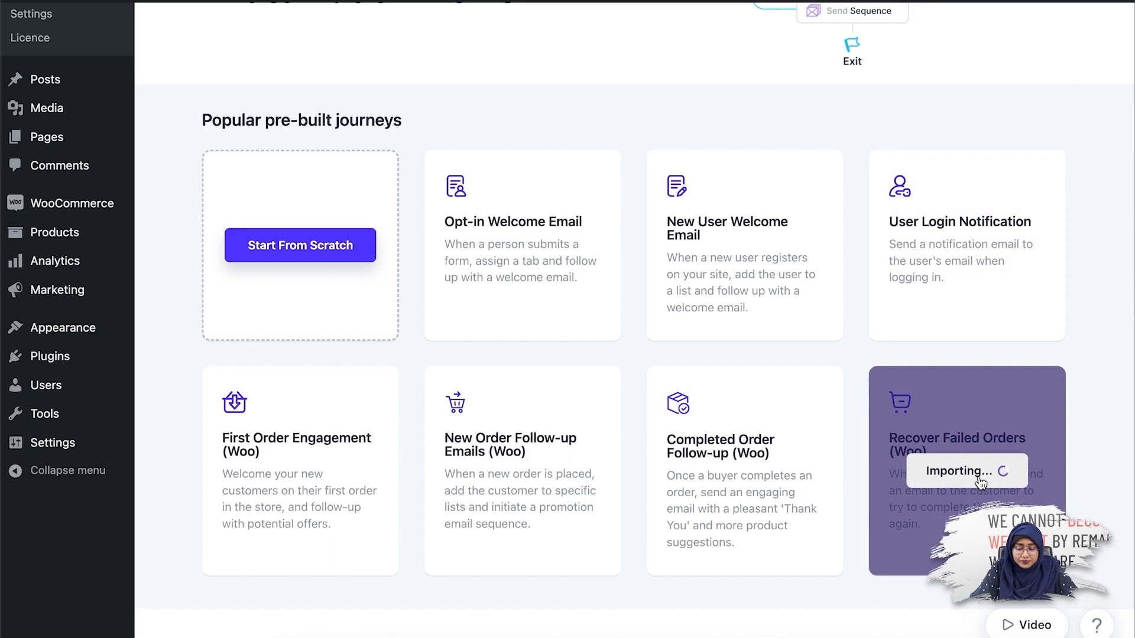
# - Show the Order Failed trigger settings of the imported draft workflow
pyautogui.click(965, 469)
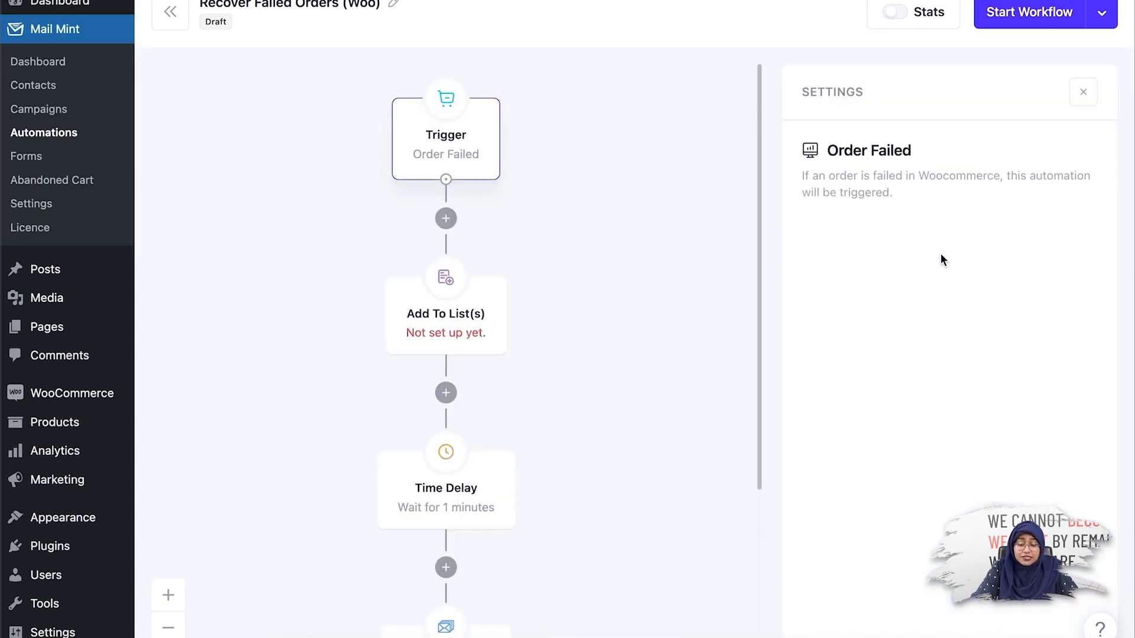
pyautogui.moveTo(606, 300)
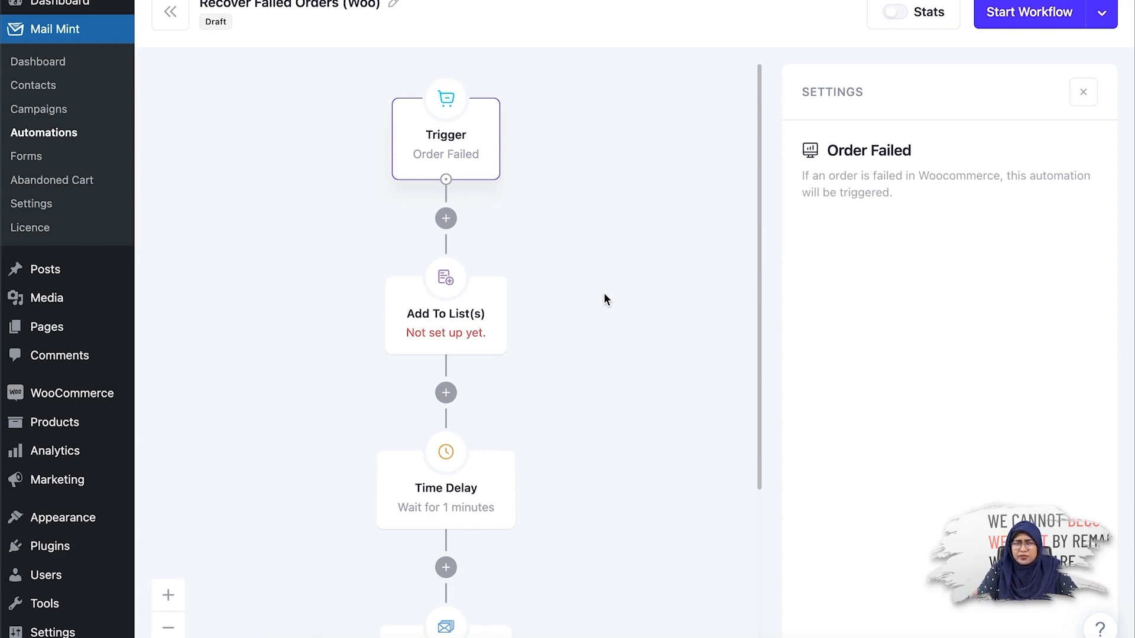
# - Create a 'Failed Order' list from the Add To List(s) step's list selector
pyautogui.click(445, 313)
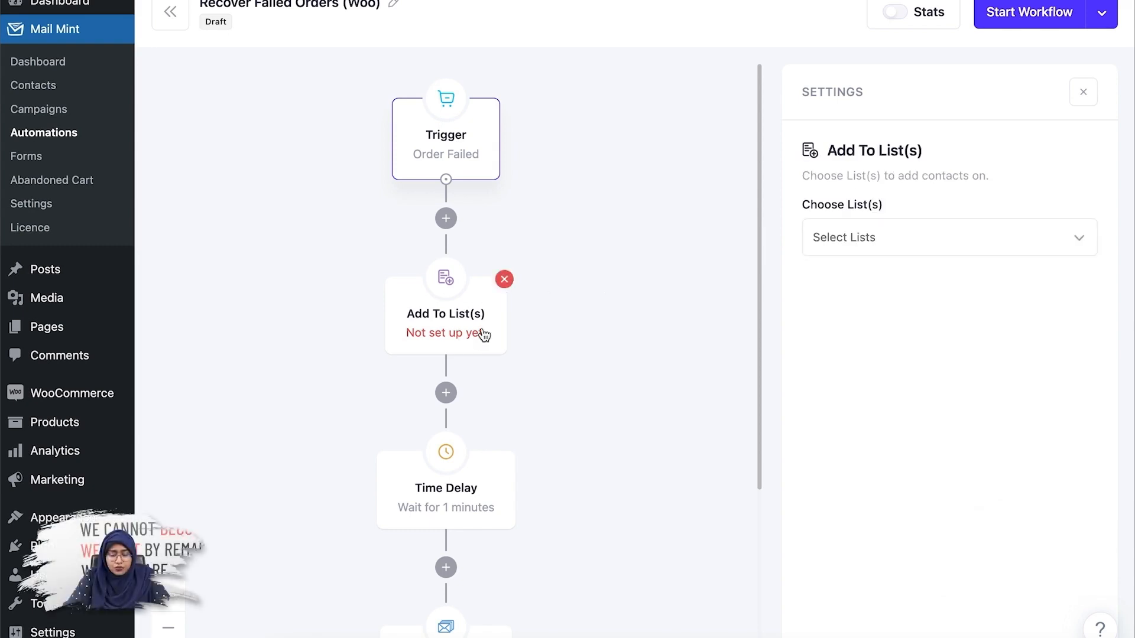
pyautogui.click(948, 237)
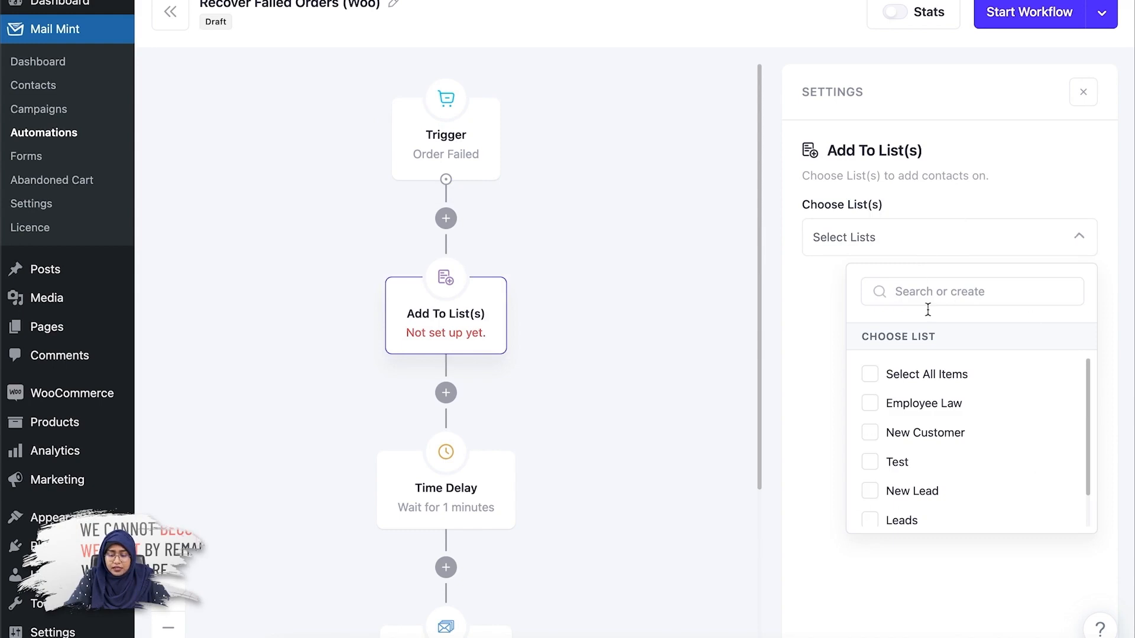
pyautogui.moveTo(958, 332)
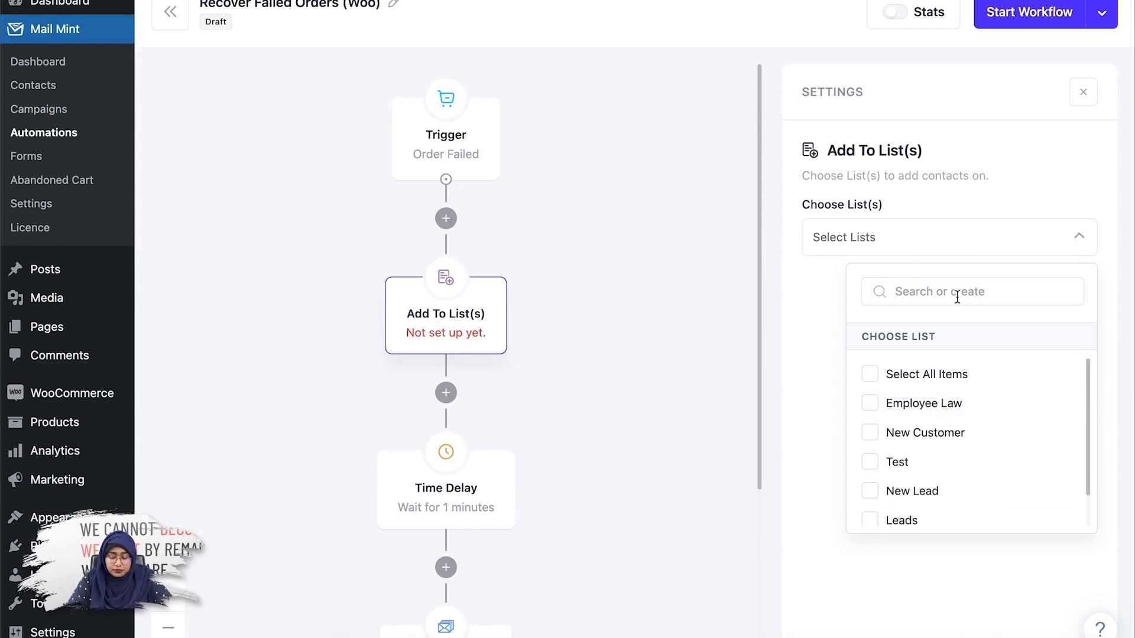
pyautogui.write('Failed')
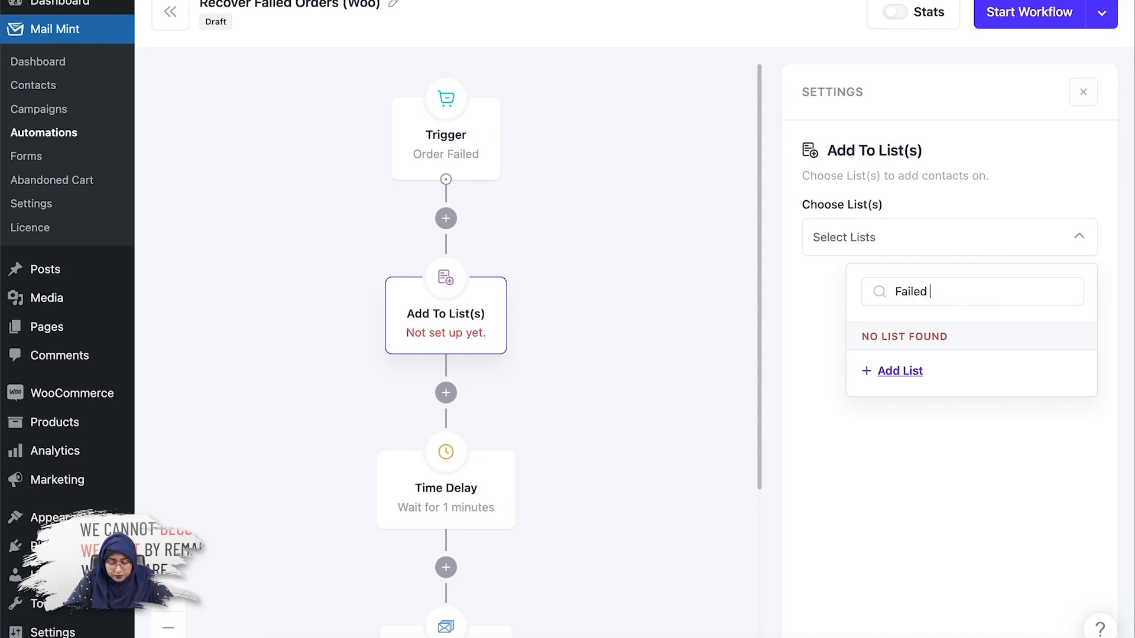
pyautogui.write('Order')
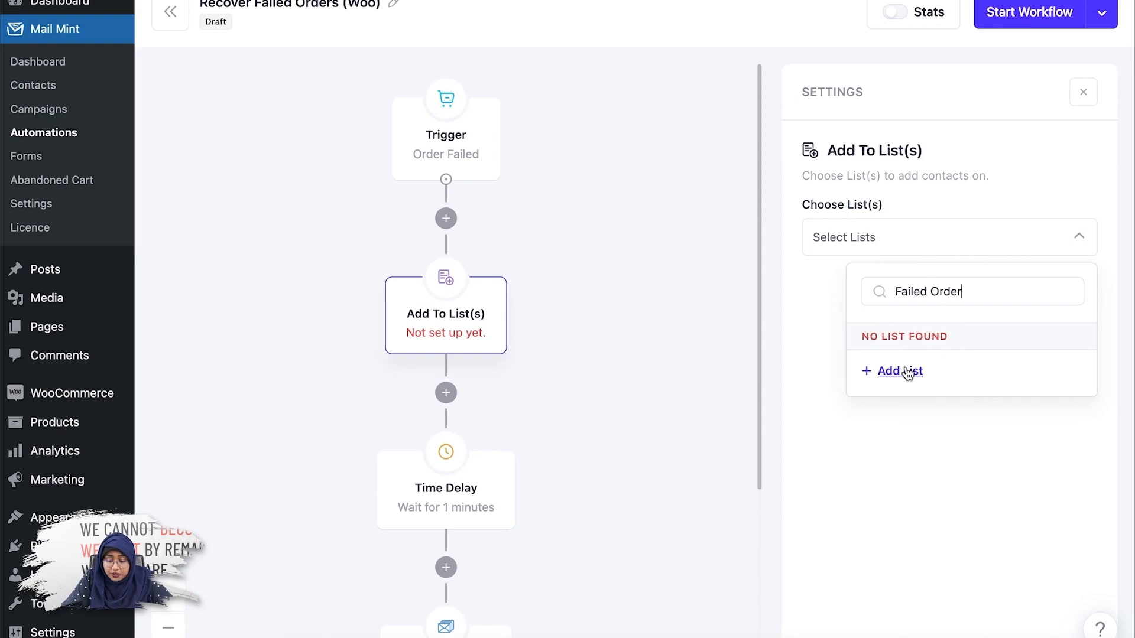
pyautogui.click(899, 370)
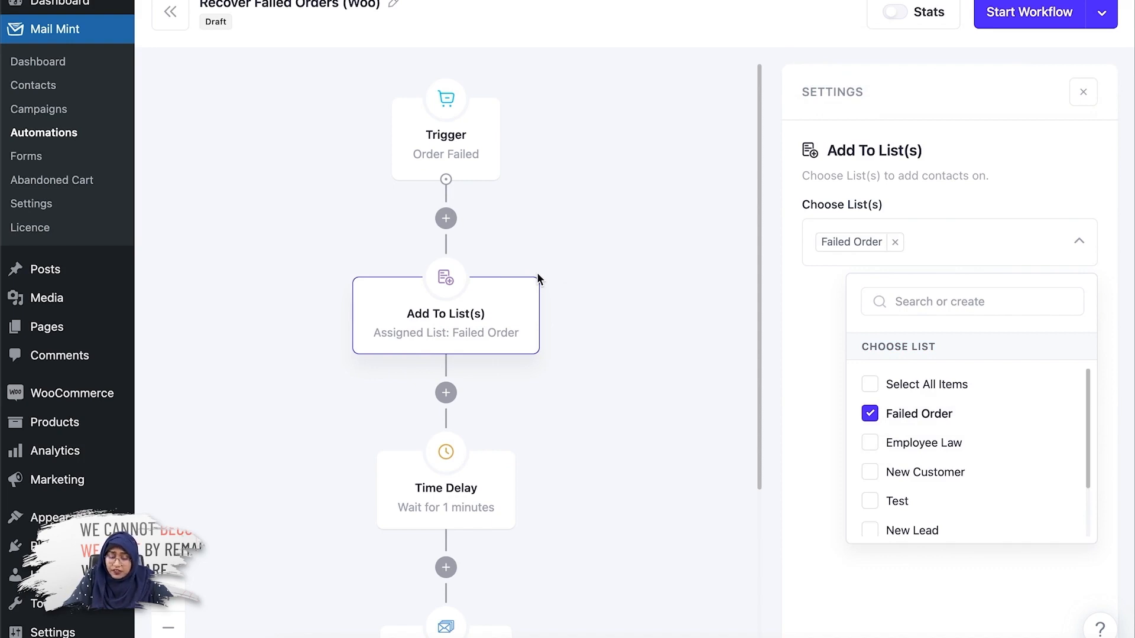
pyautogui.moveTo(1046, 244)
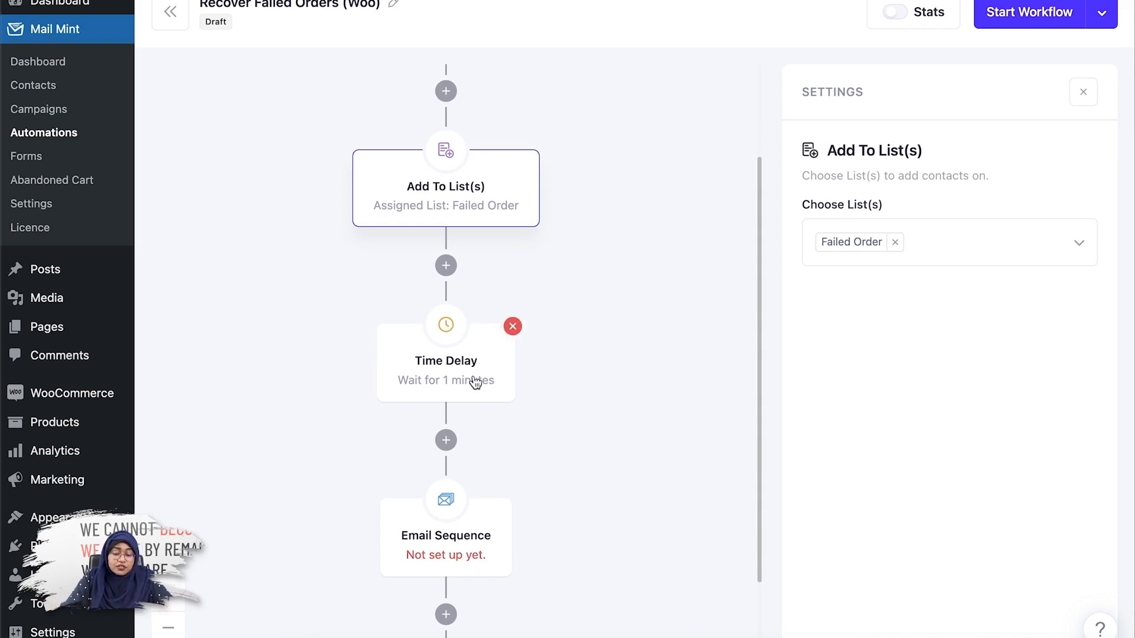
# - Change the Time Delay step's waiting time from 1 to 10 minutes
pyautogui.click(446, 360)
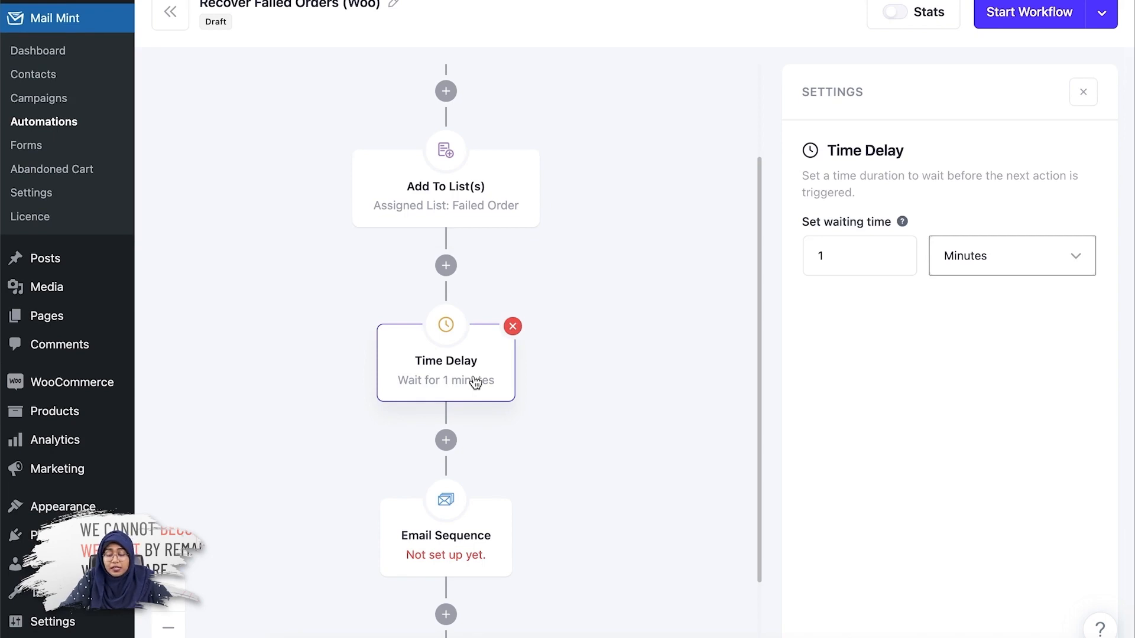
pyautogui.click(858, 255)
pyautogui.write('0')
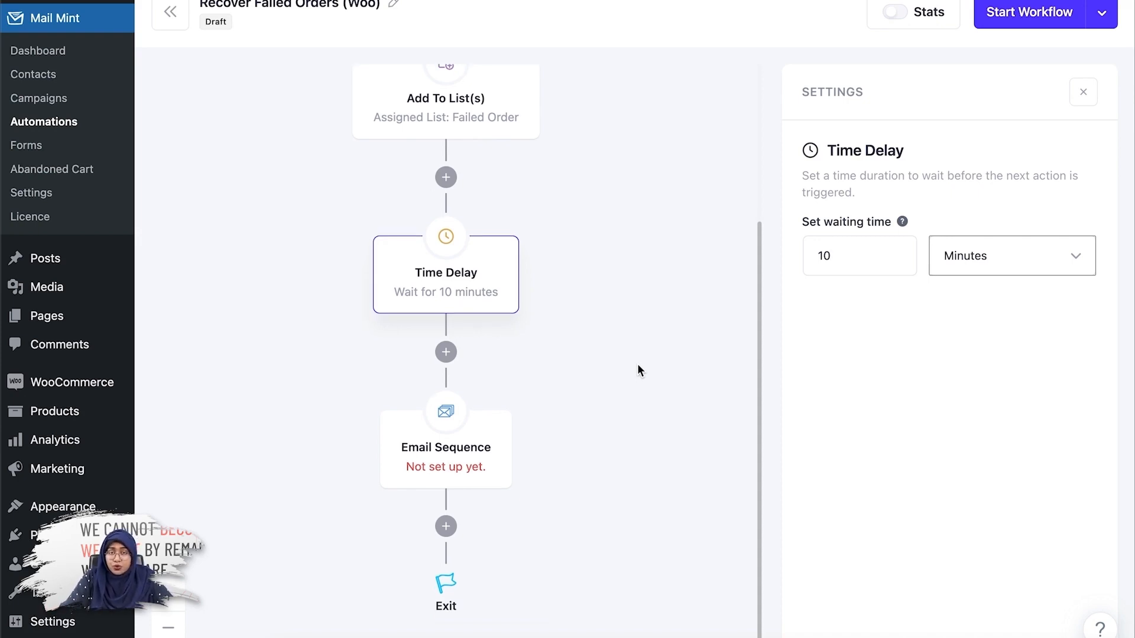
pyautogui.moveTo(491, 451)
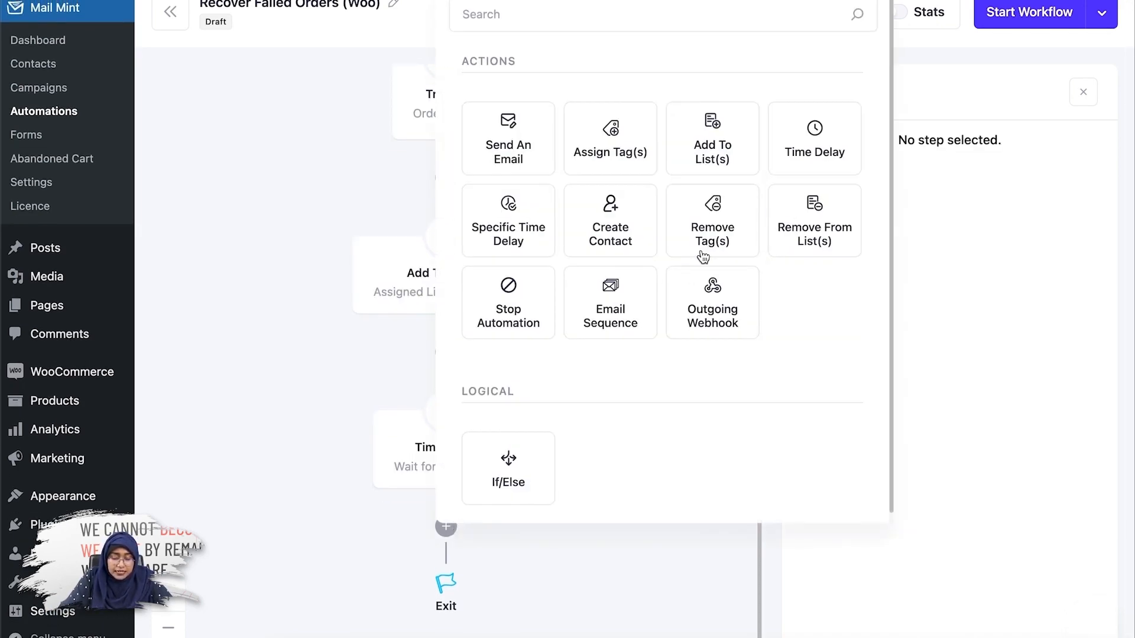
# - Set the email subject 'Hi, we could not process your payment.' and preview 'Please check your card.'
pyautogui.click(507, 137)
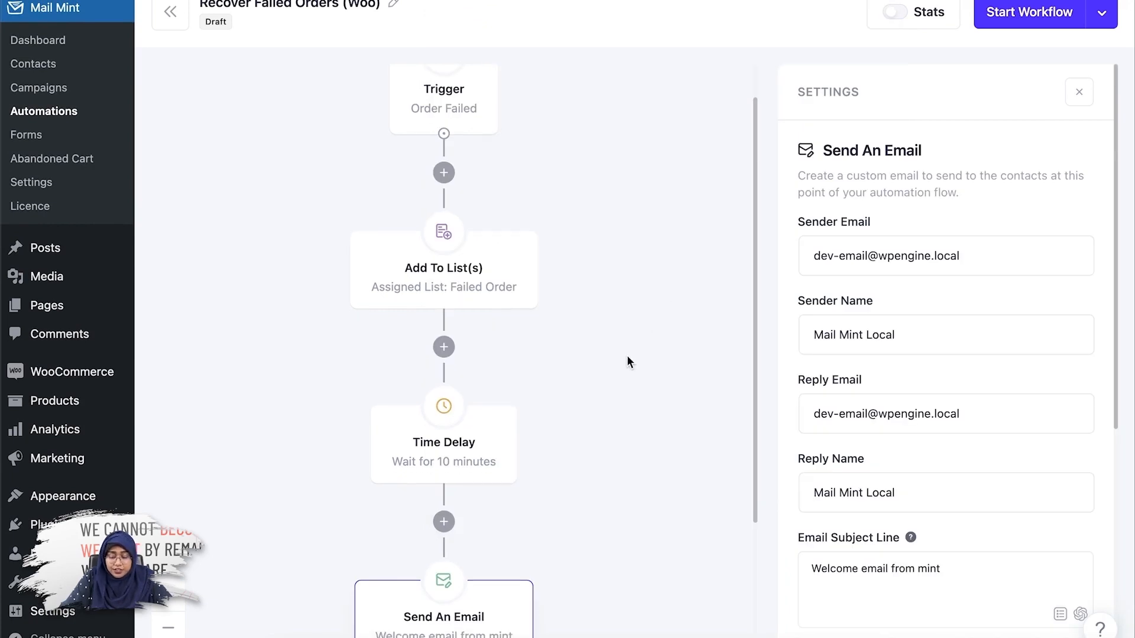
pyautogui.scroll(-3)
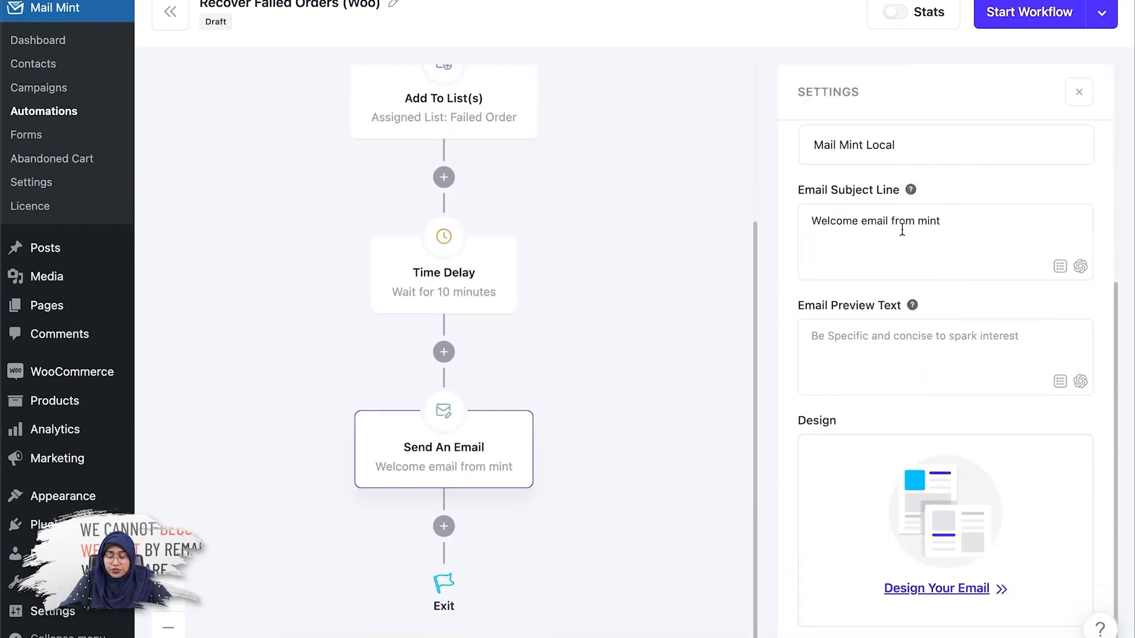
pyautogui.moveTo(1079, 269)
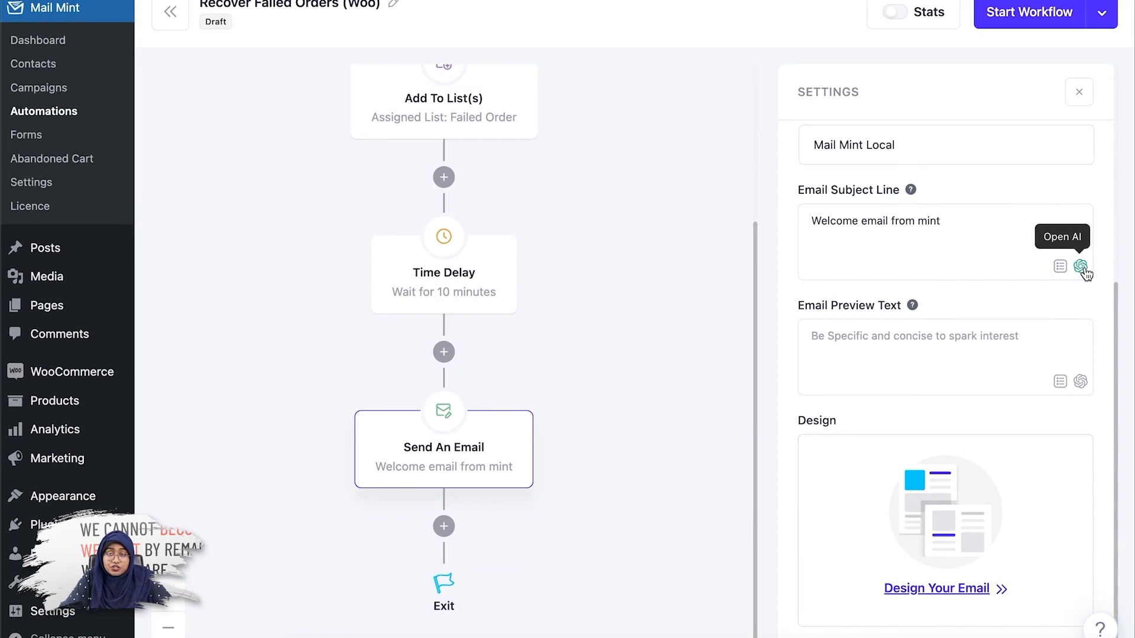
pyautogui.tripleClick(874, 221)
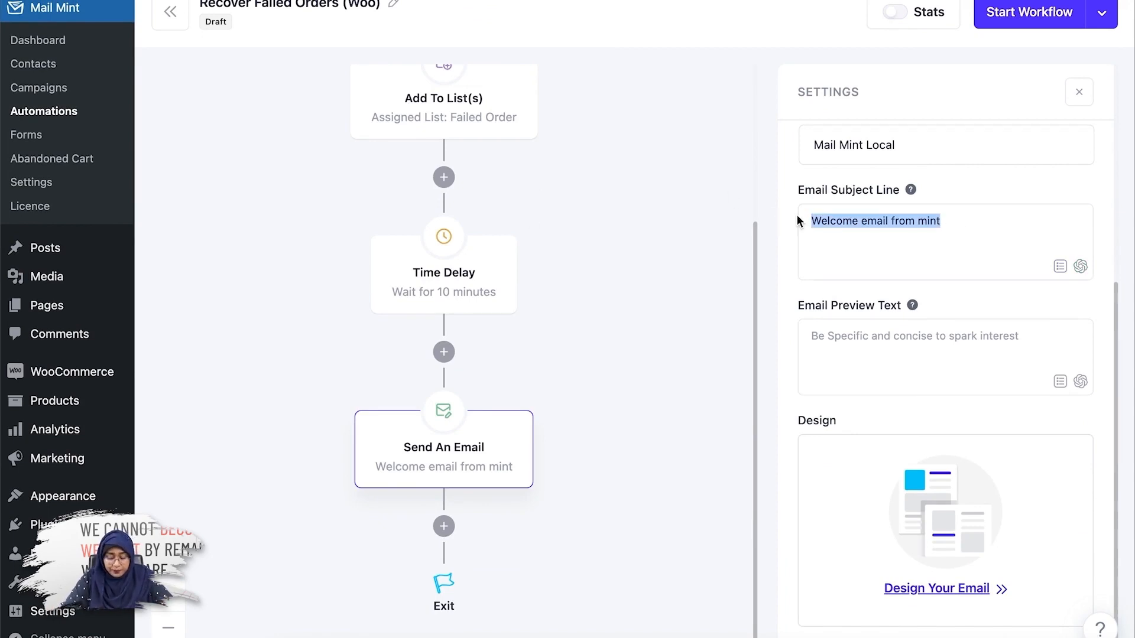
pyautogui.write('Hi, we could not')
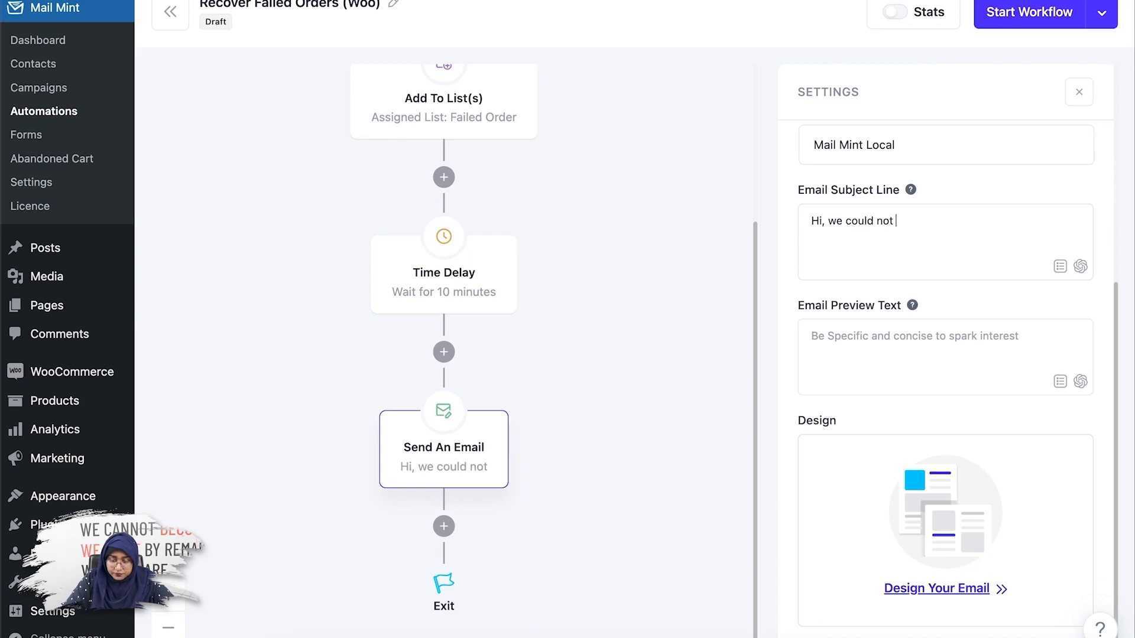
pyautogui.write('process your payme')
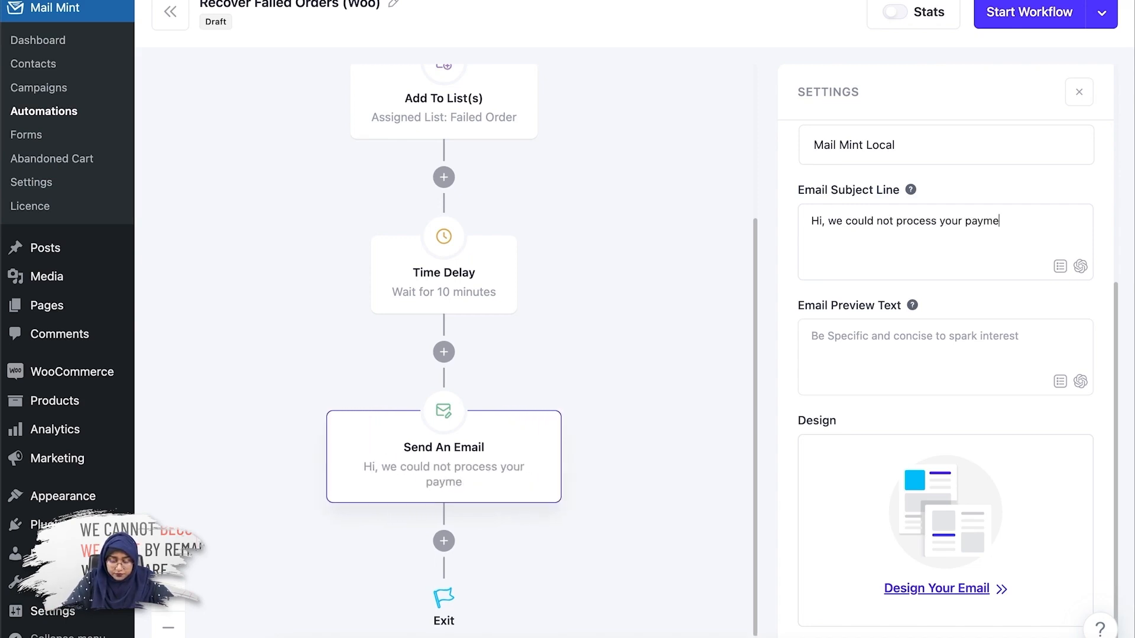
pyautogui.write('nt.')
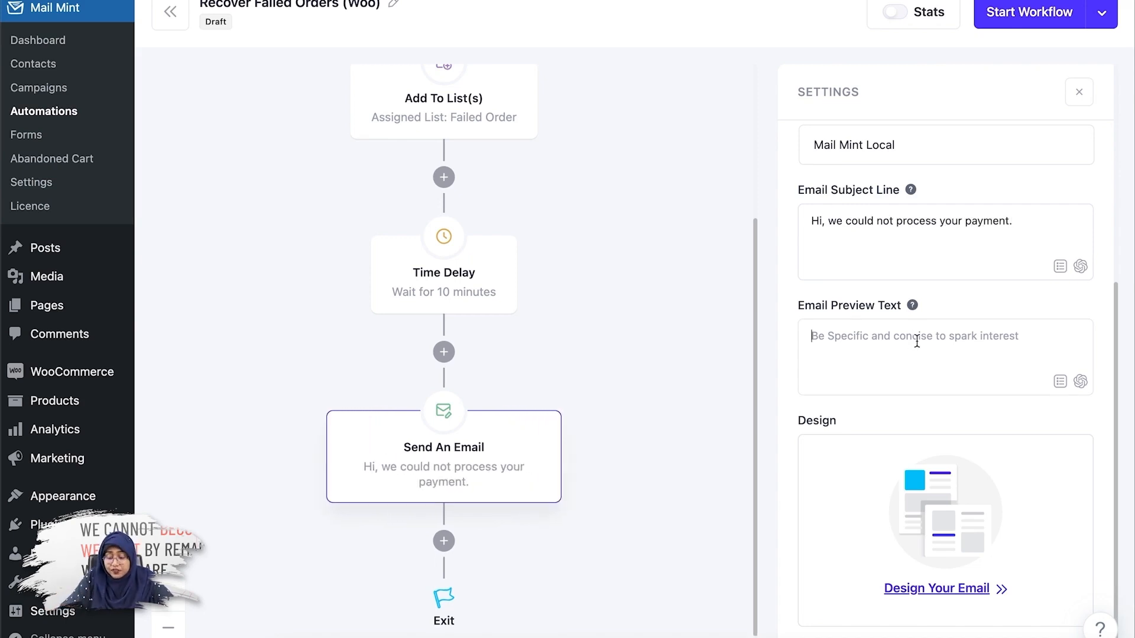
pyautogui.write('Pl')
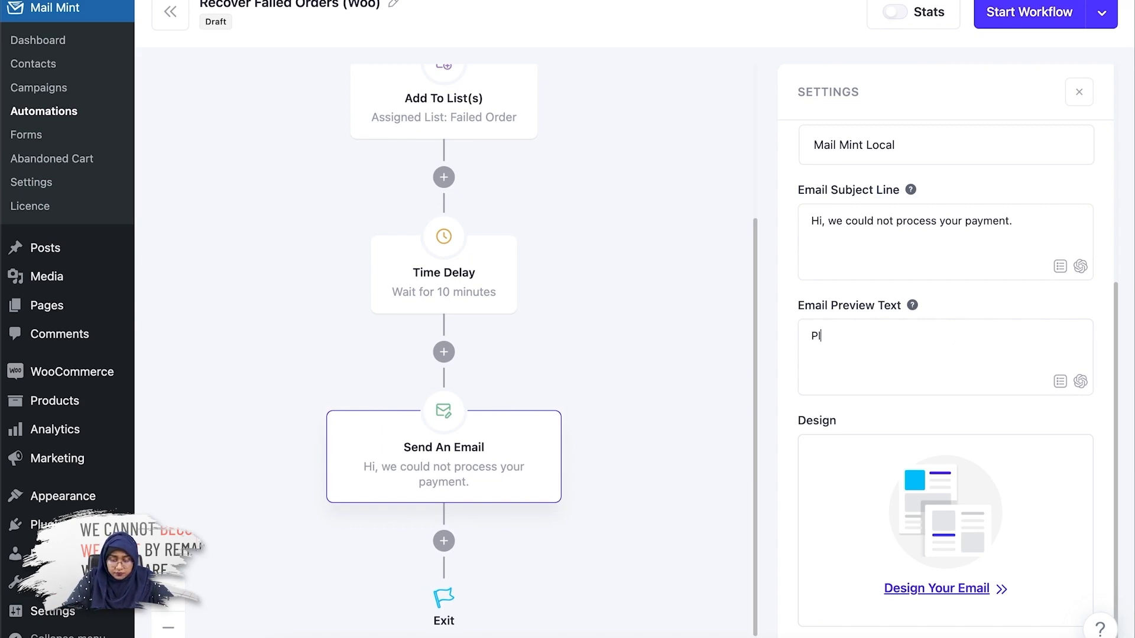
pyautogui.write('lease check your card')
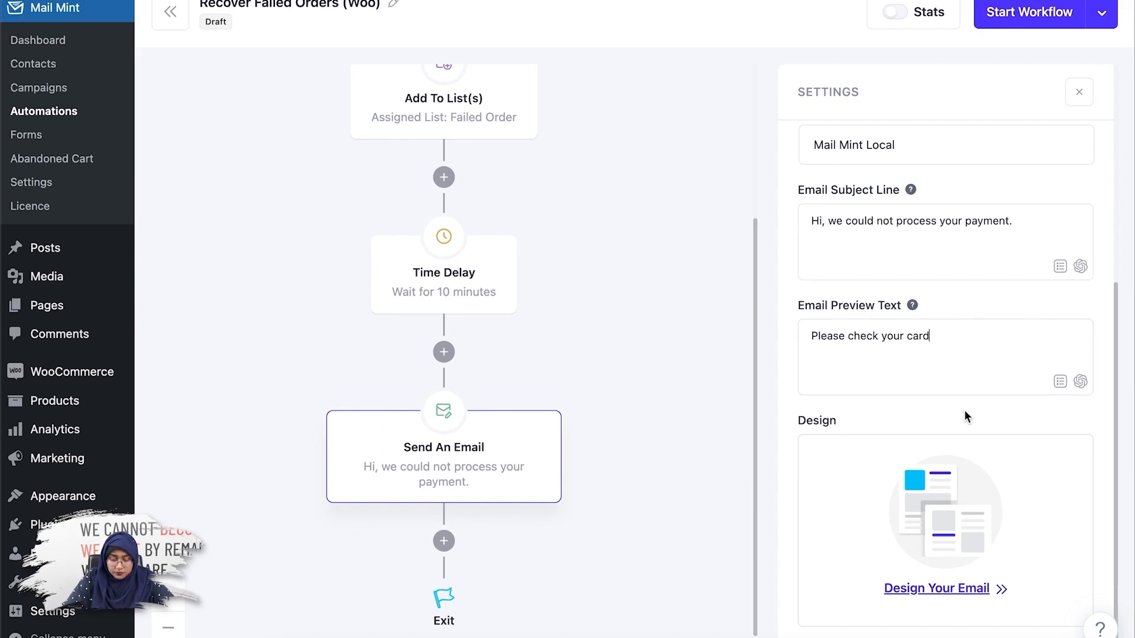
pyautogui.write('.')
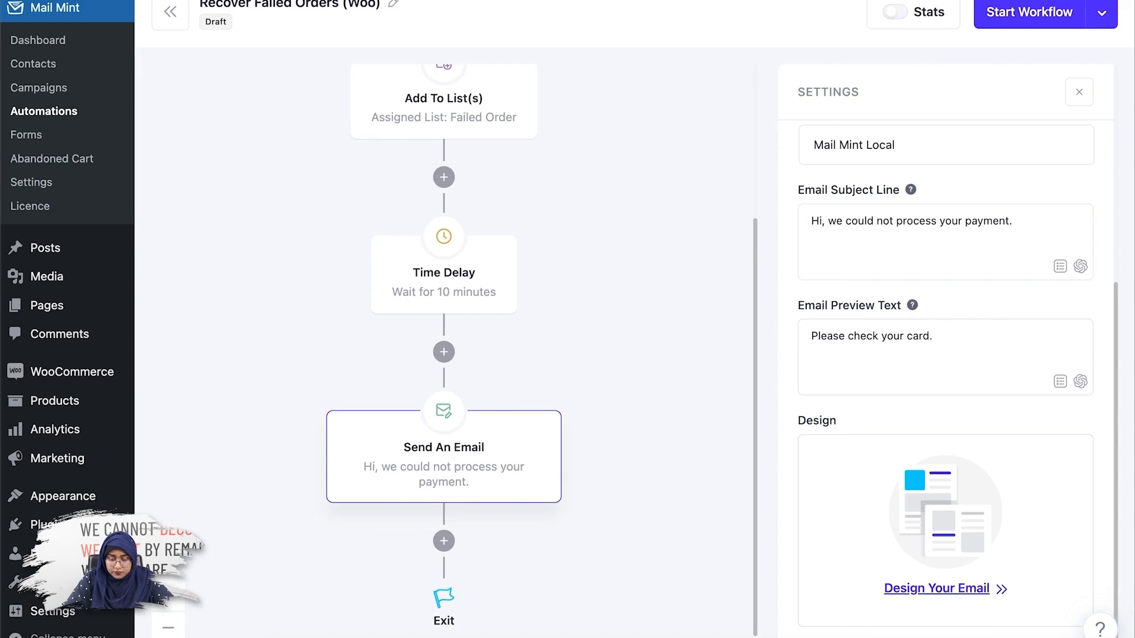
pyautogui.moveTo(1064, 518)
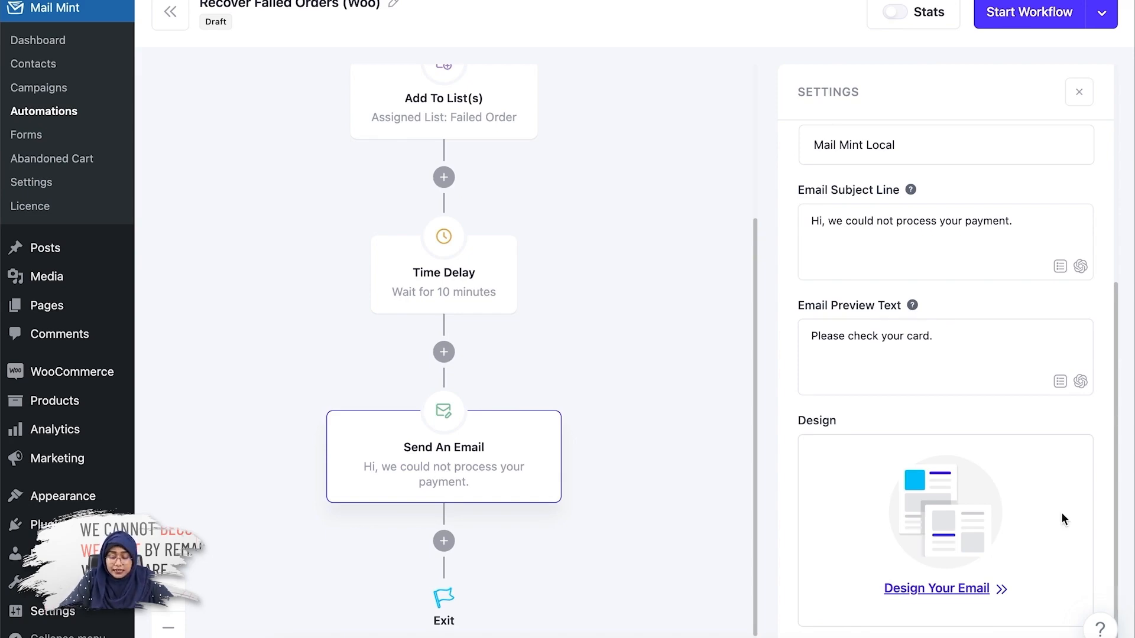
# - Browse the email design templates and choose Start From Scratch
pyautogui.click(935, 587)
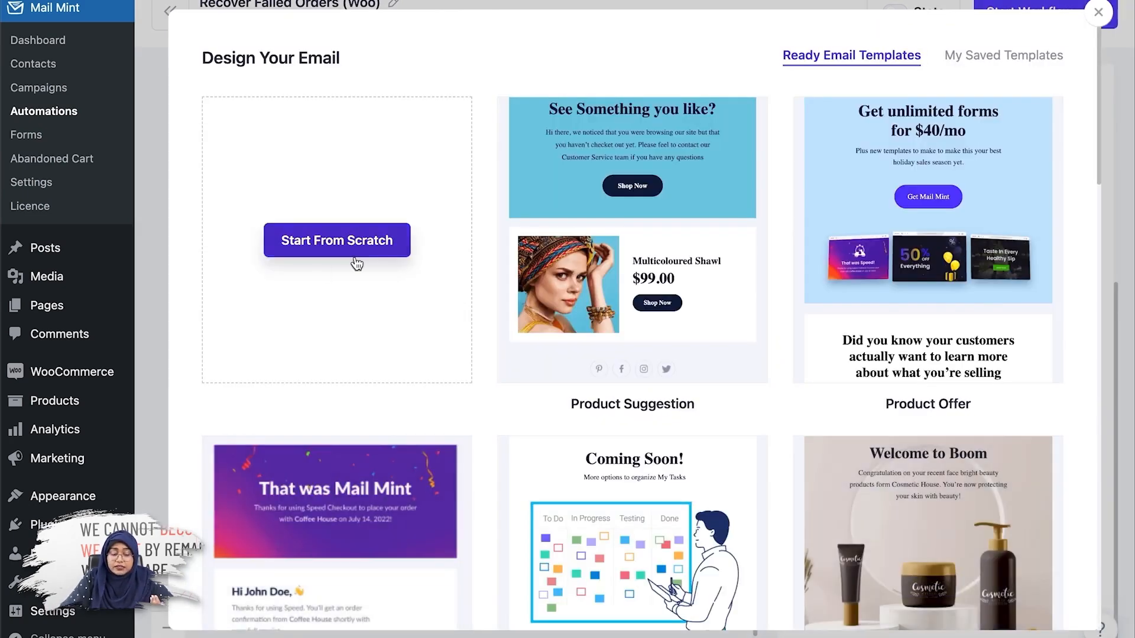
pyautogui.moveTo(639, 360)
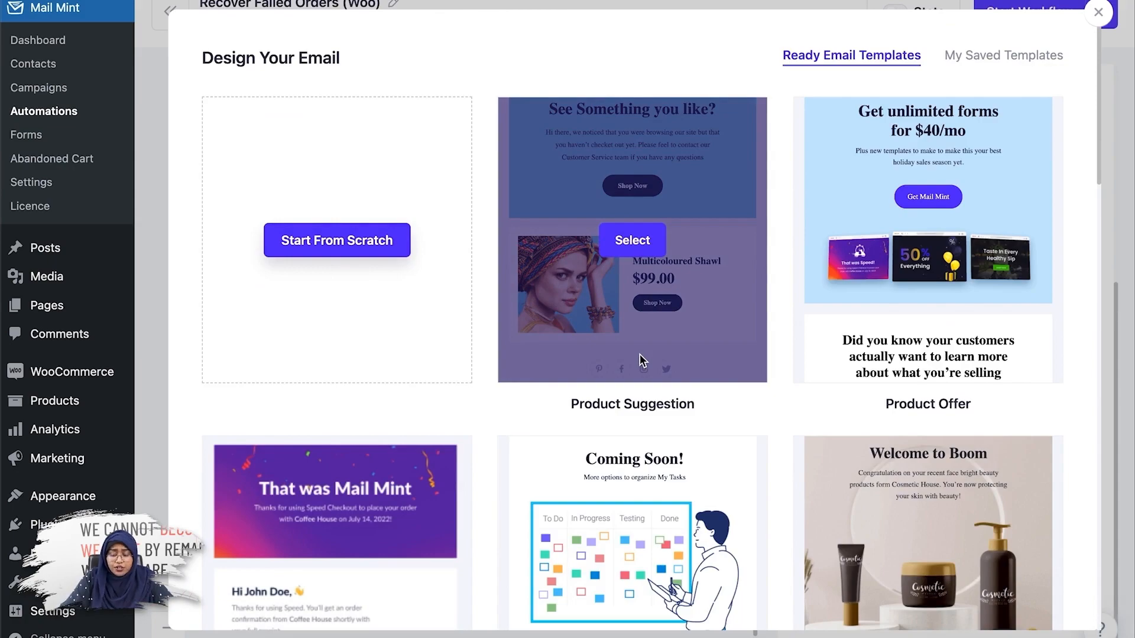
pyautogui.scroll(-3)
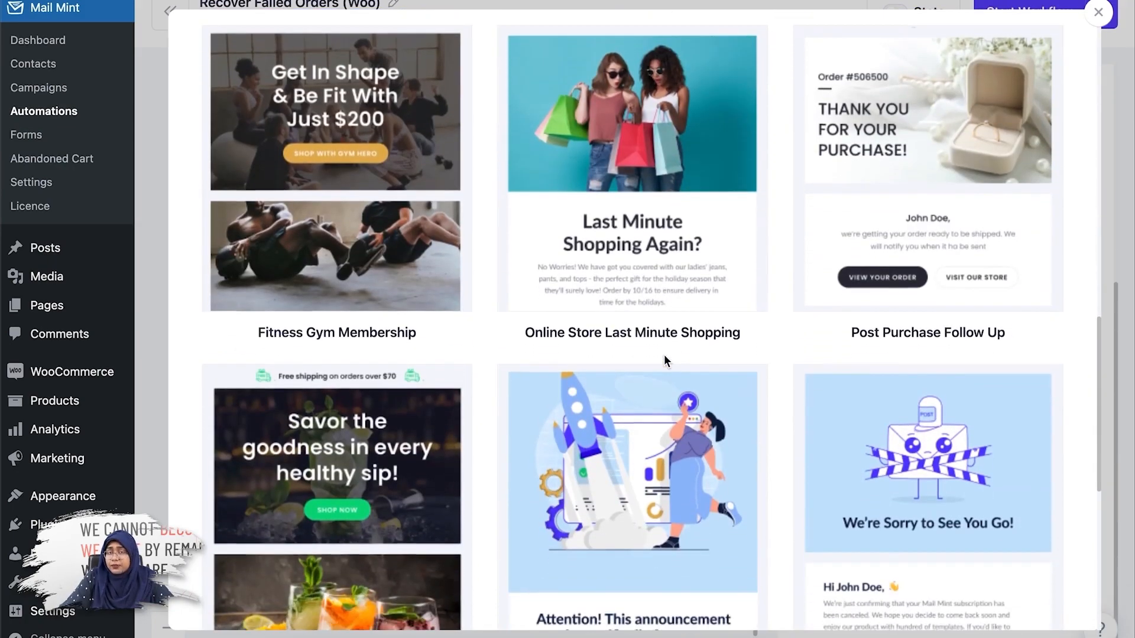
pyautogui.scroll(3)
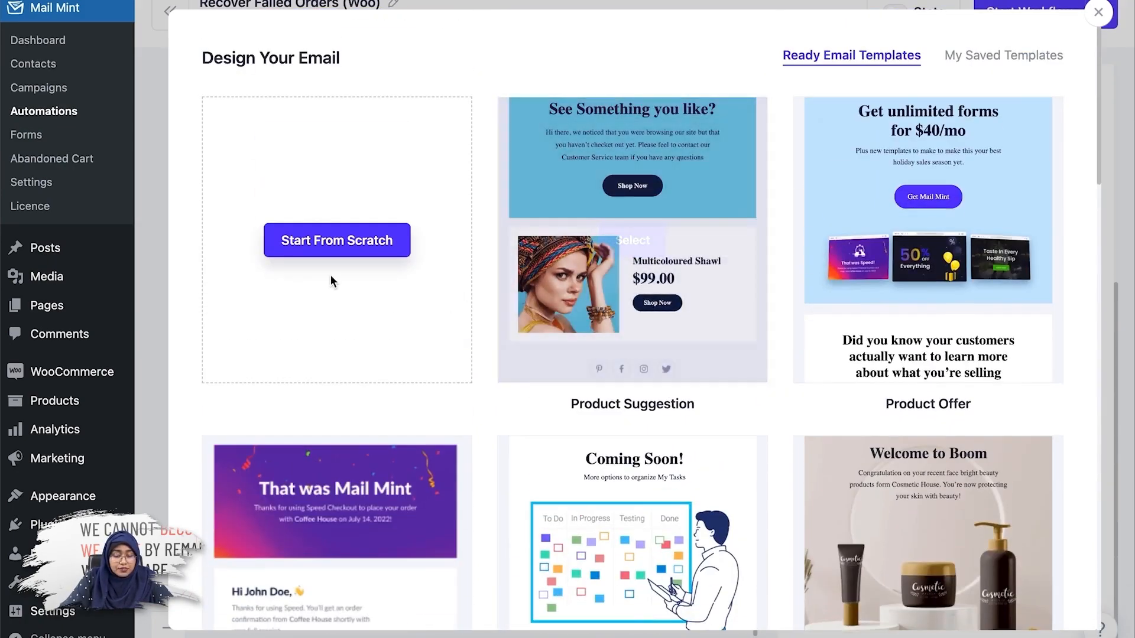
pyautogui.click(336, 241)
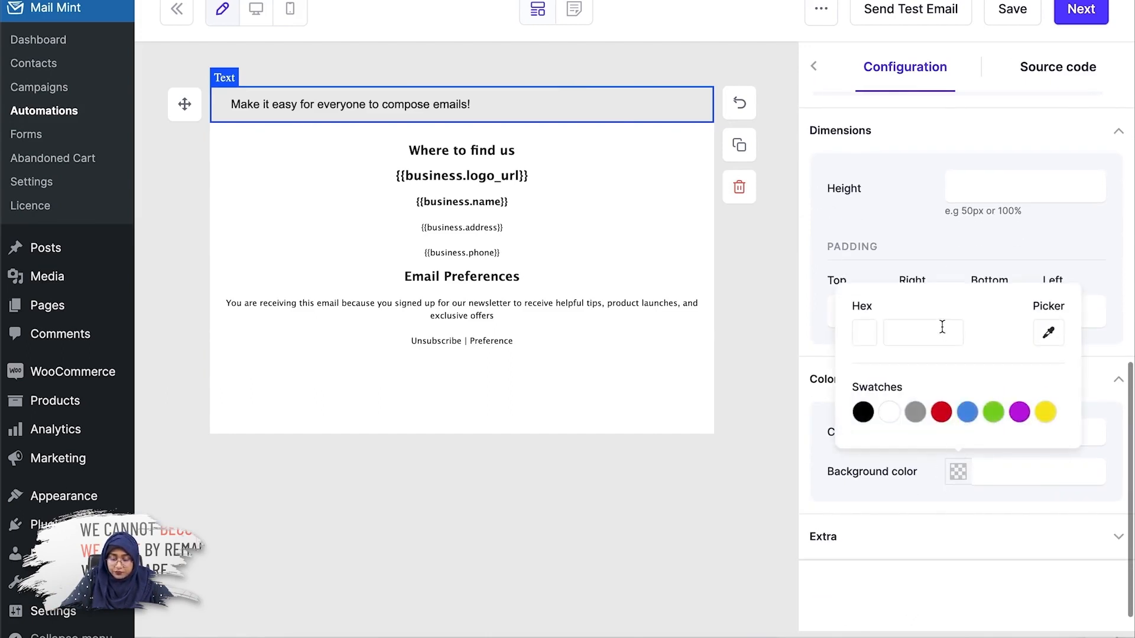
# - Dismiss the text block's colour picker and close the notes holding the copied message
pyautogui.click(888, 412)
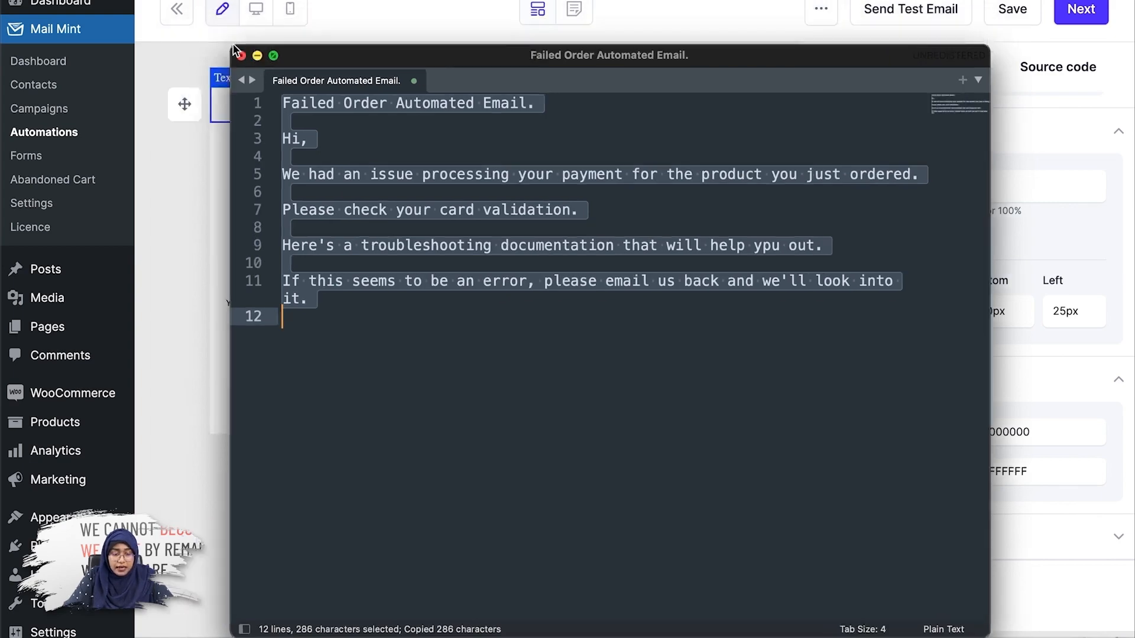
pyautogui.click(239, 55)
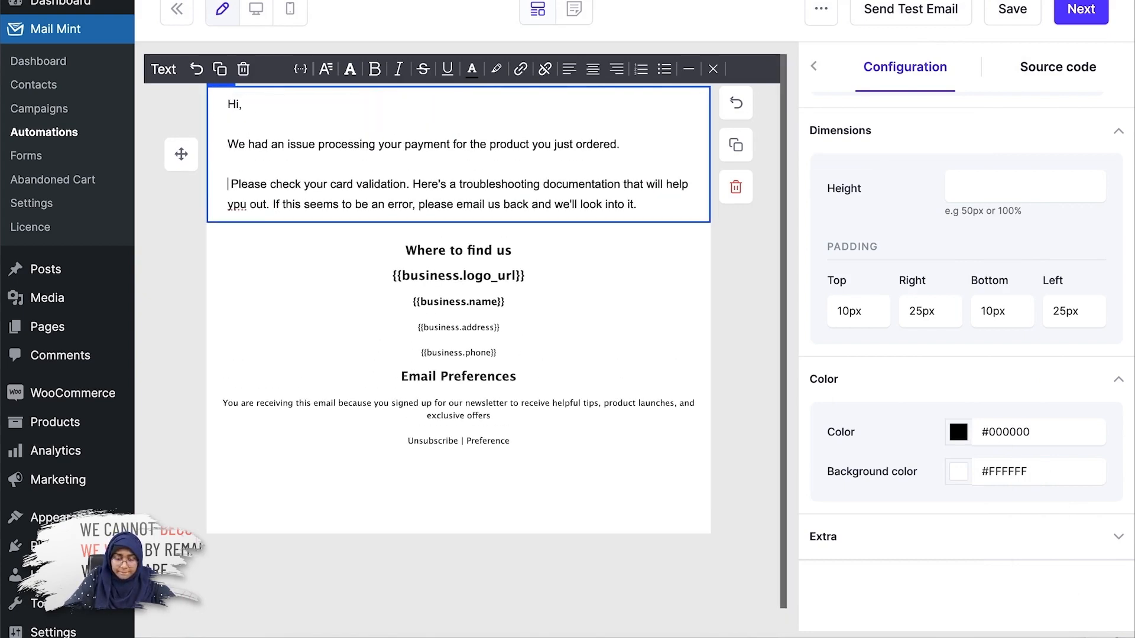
# - Break the message into greeting, payment issue, card validation, documentation and email-back lines
pyautogui.press('Enter')
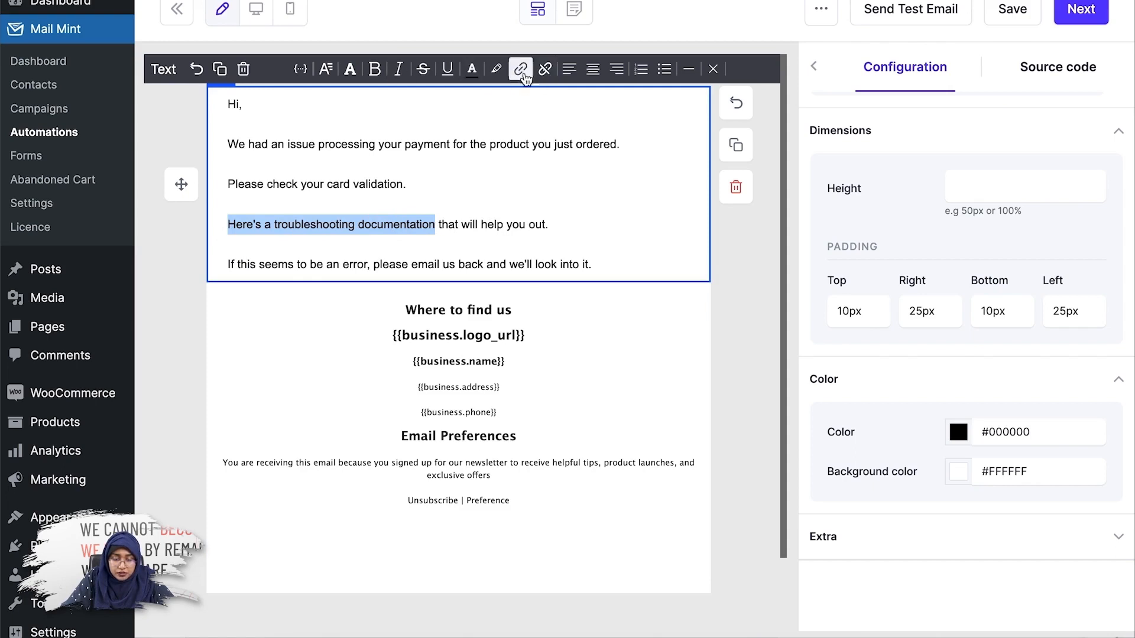
# - Link 'Here's a troubleshooting documentation' to its URL and add the 'Best Regards,' sign-off
pyautogui.click(520, 68)
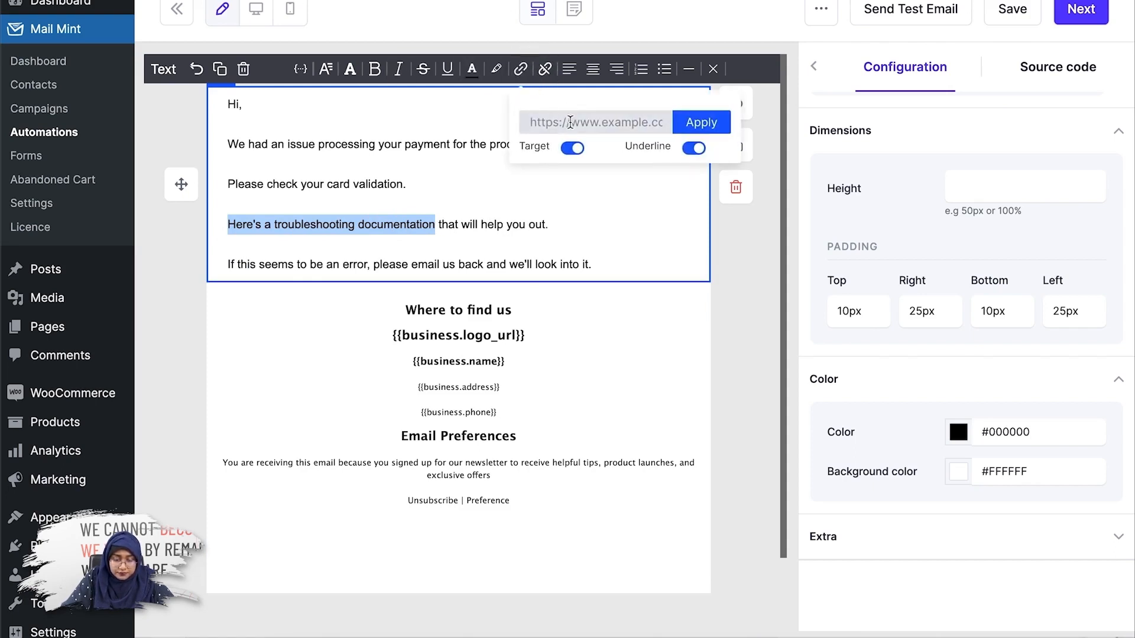
pyautogui.click(700, 121)
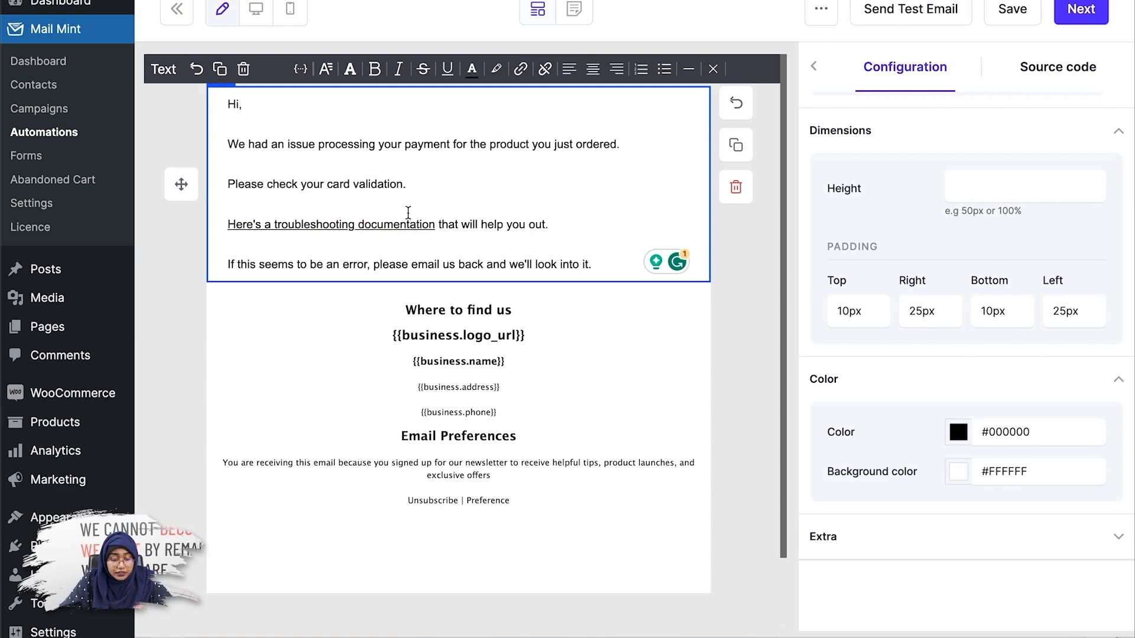
pyautogui.press('enter')
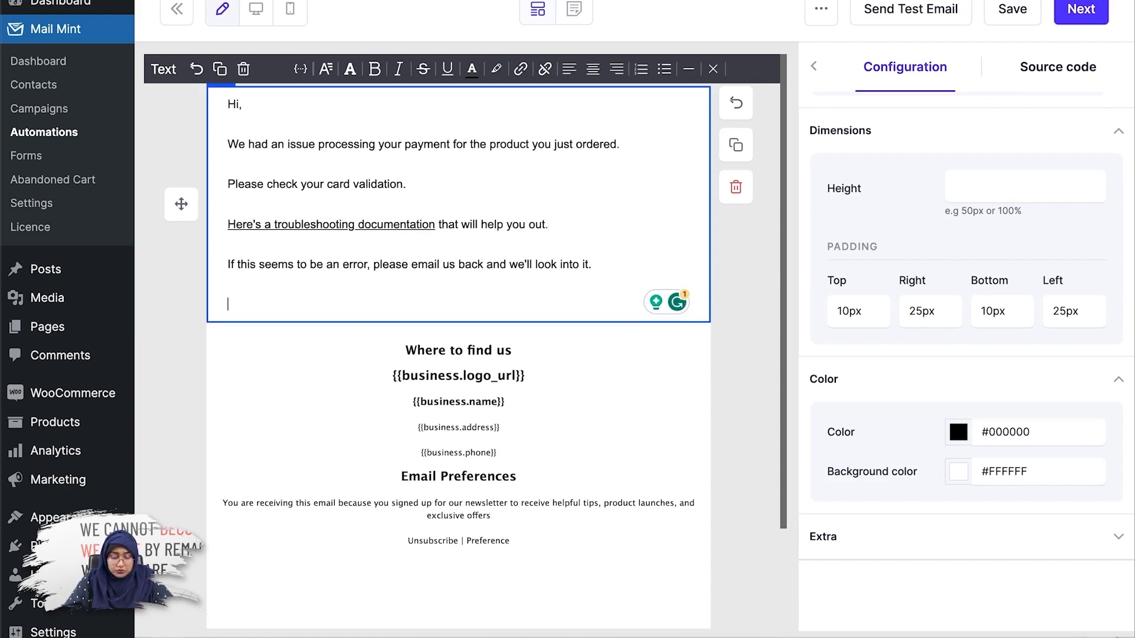
pyautogui.write('Best')
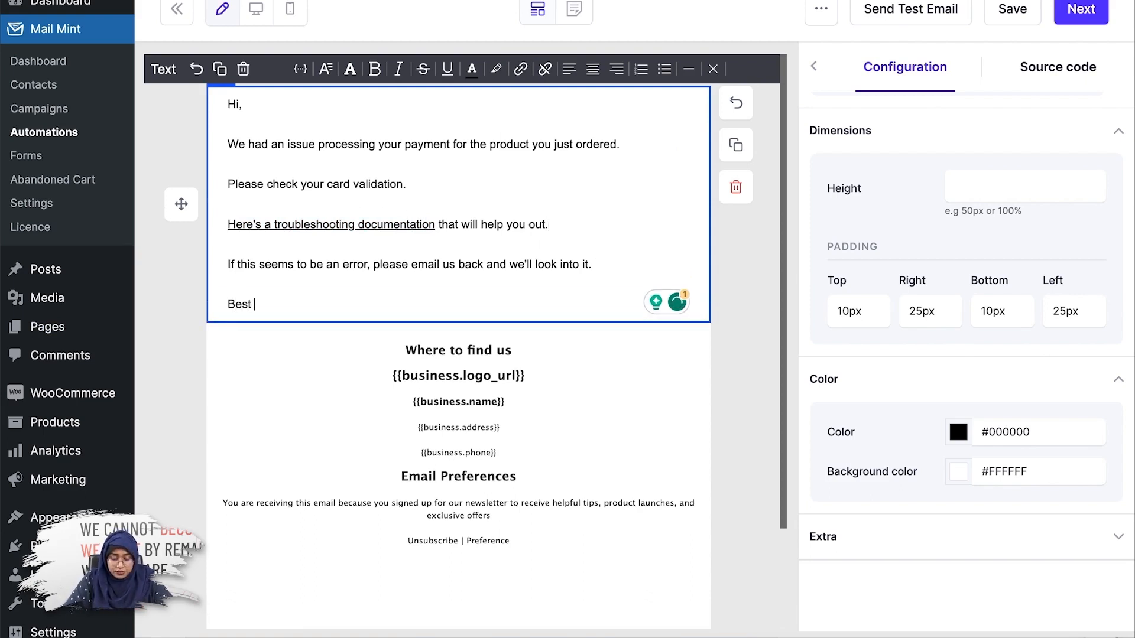
pyautogui.write('Regards,')
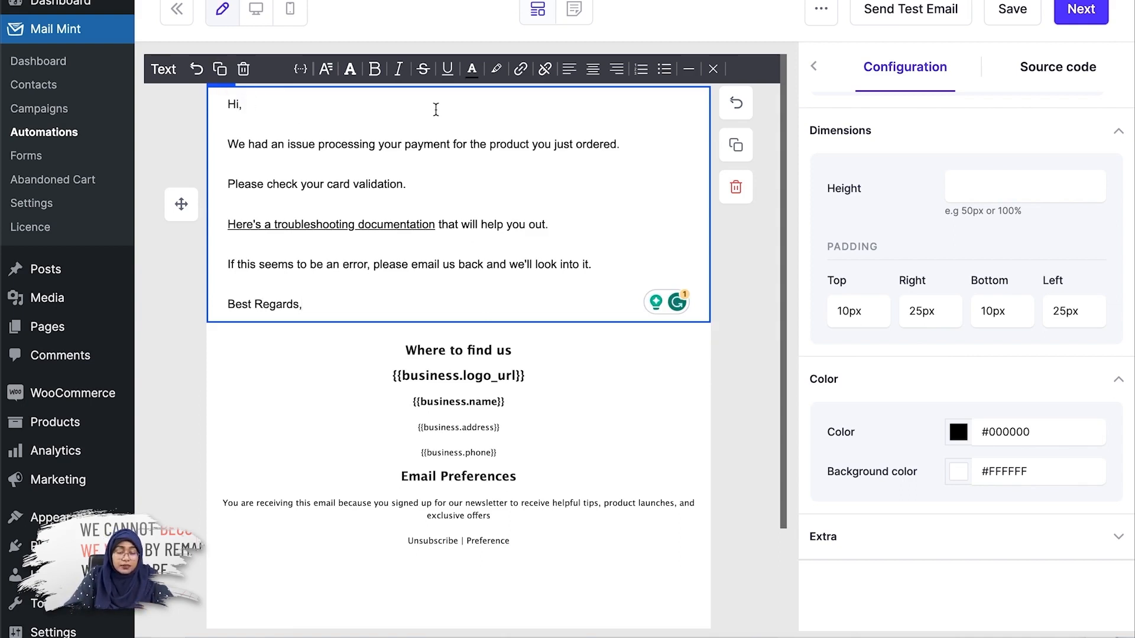
# - Insert the {{contact.firstName}} merge tag after 'Hi' and finish the email design
pyautogui.click(300, 69)
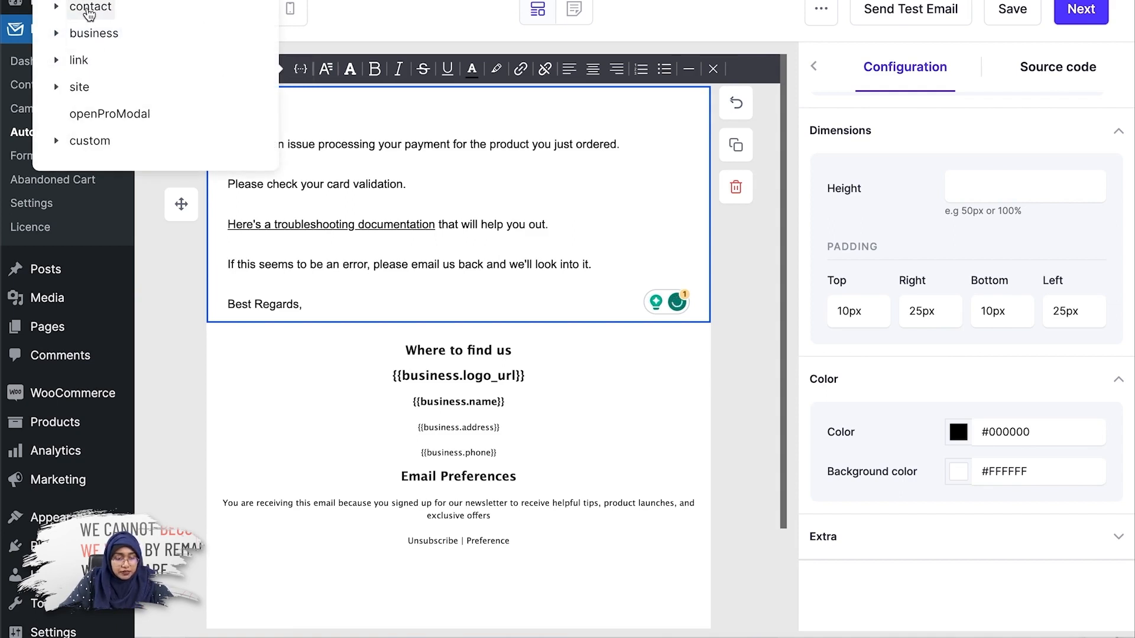
pyautogui.click(90, 7)
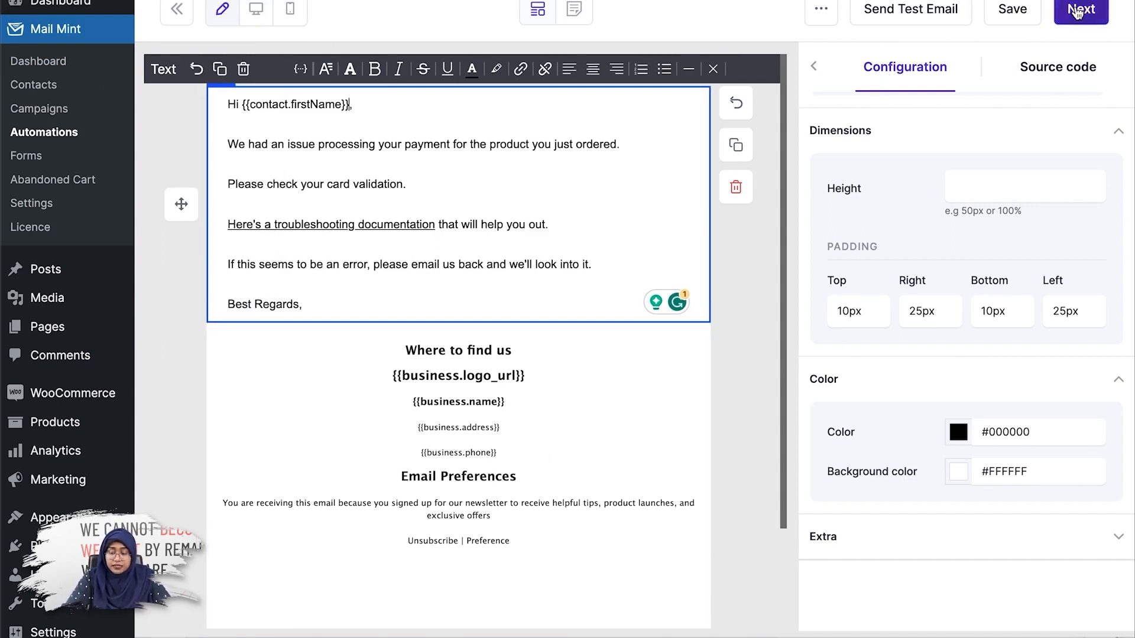
pyautogui.click(1079, 9)
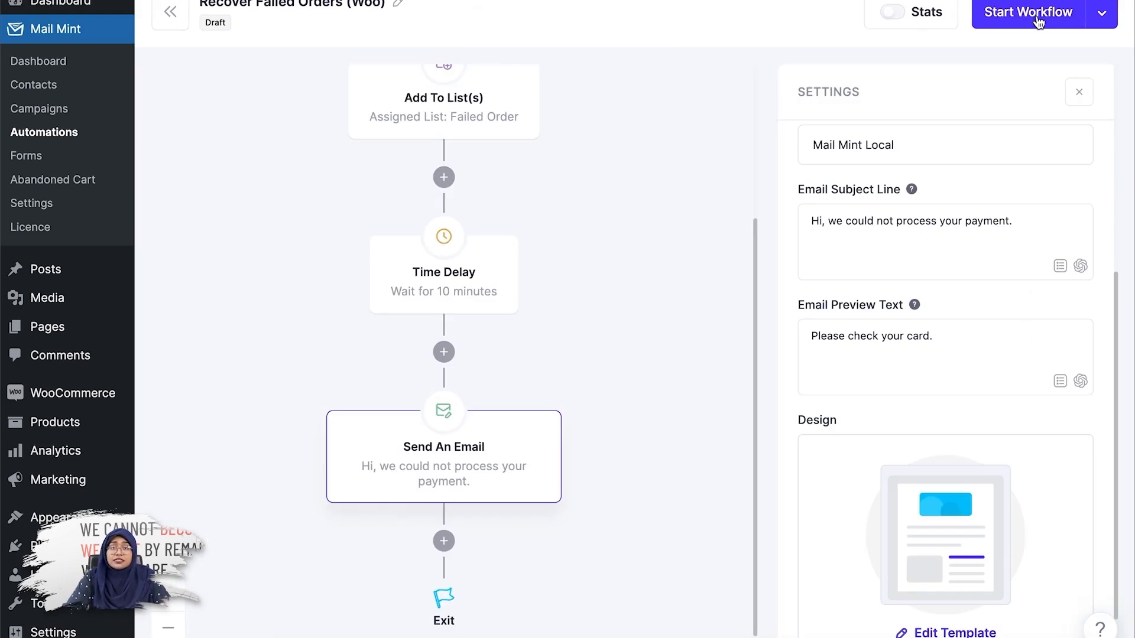
# - Start the Recover Failed Orders (Woo) workflow so it becomes active with its changes saved
pyautogui.click(1027, 13)
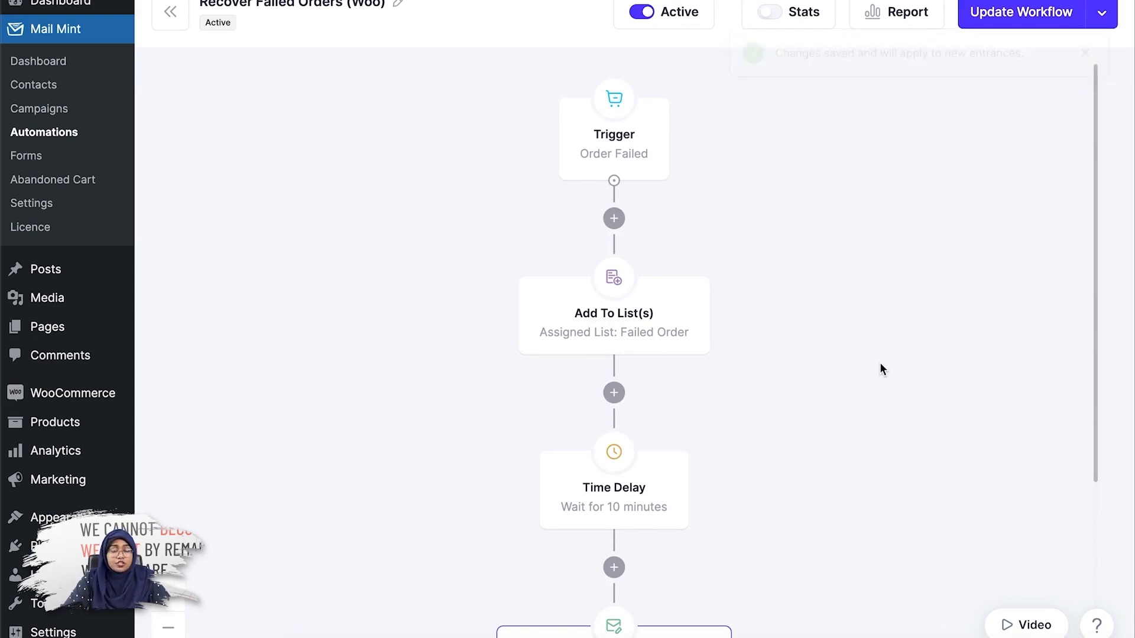
pyautogui.moveTo(769, 279)
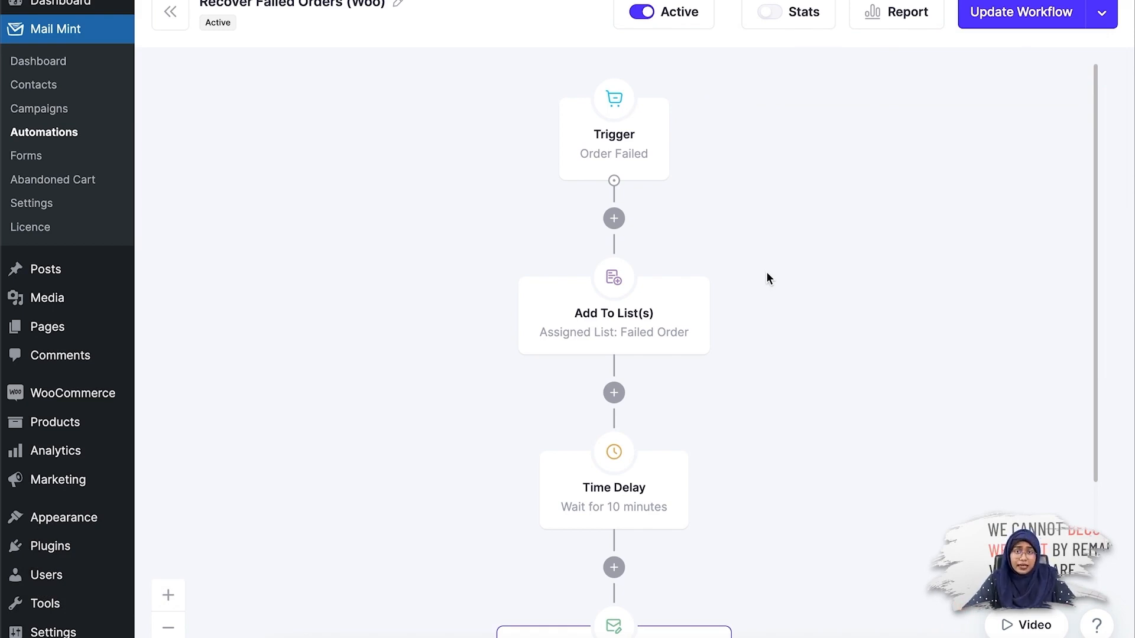
pyautogui.moveTo(753, 242)
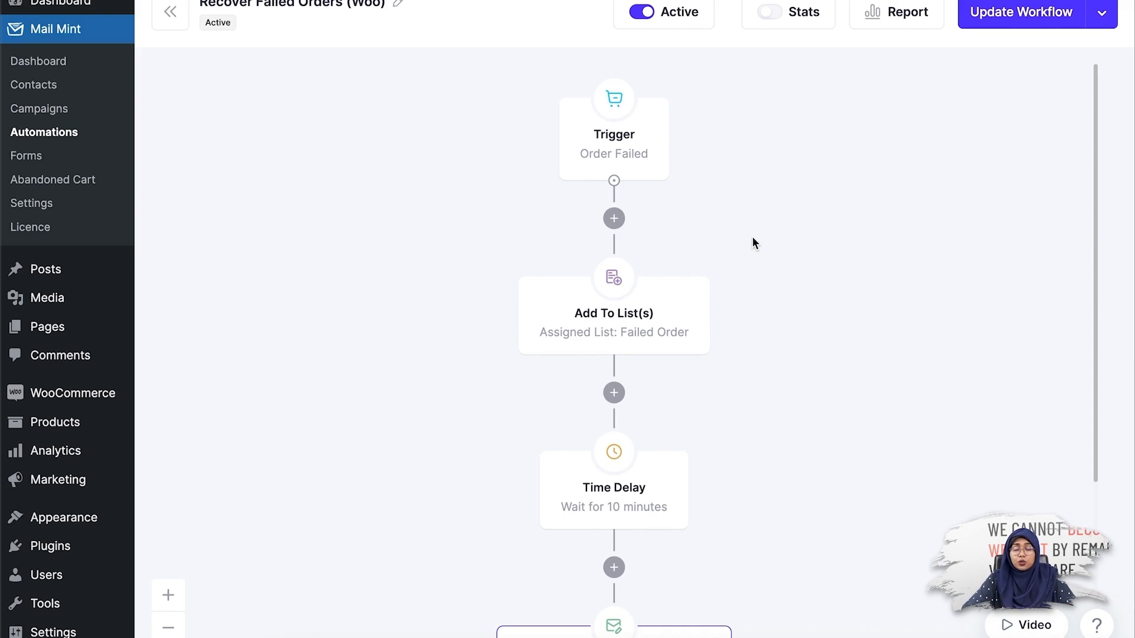